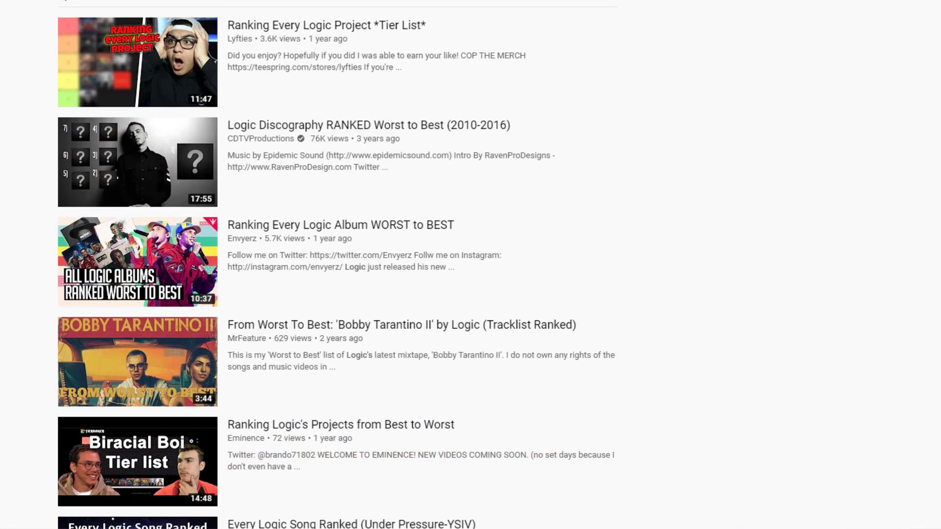
Scroll down the Logic albums template until the empty S–F rows and cover pool are in view.
{"action": "scroll", "scroll_direction": "down", "scroll_amount": 3}
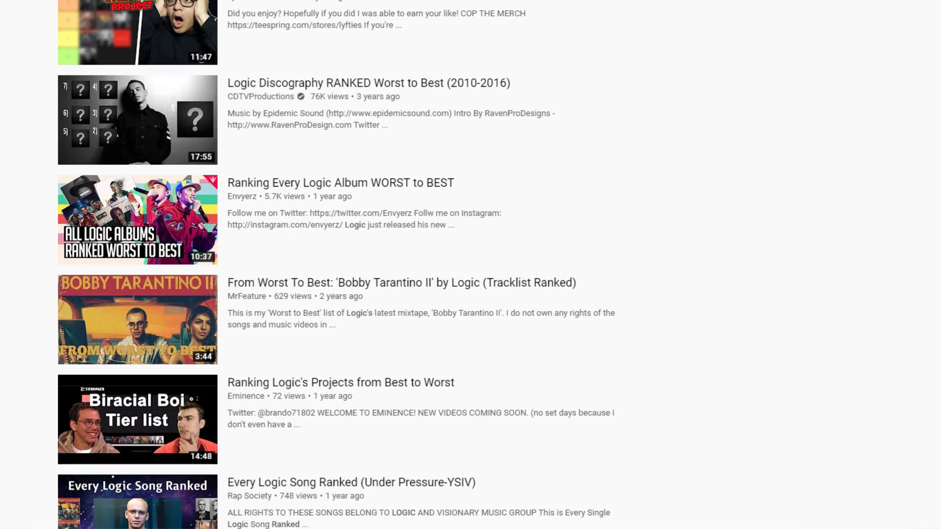
{"action": "scroll", "scroll_direction": "down", "scroll_amount": 3}
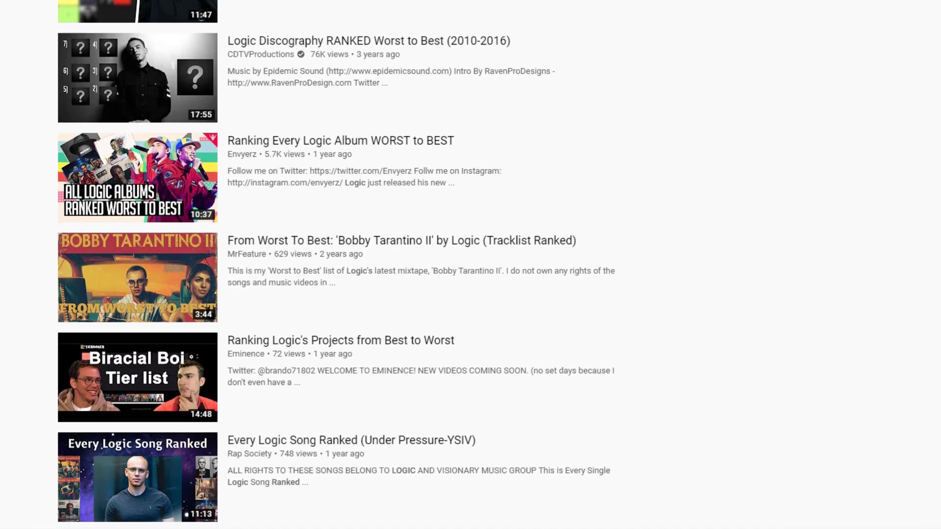
{"action": "scroll", "scroll_direction": "down", "scroll_amount": 3}
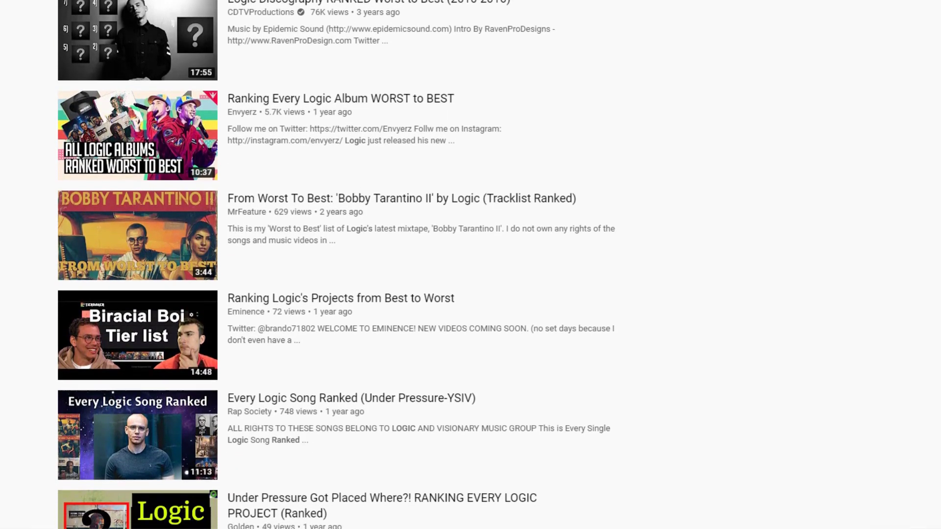
{"action": "scroll", "scroll_direction": "down", "scroll_amount": 3}
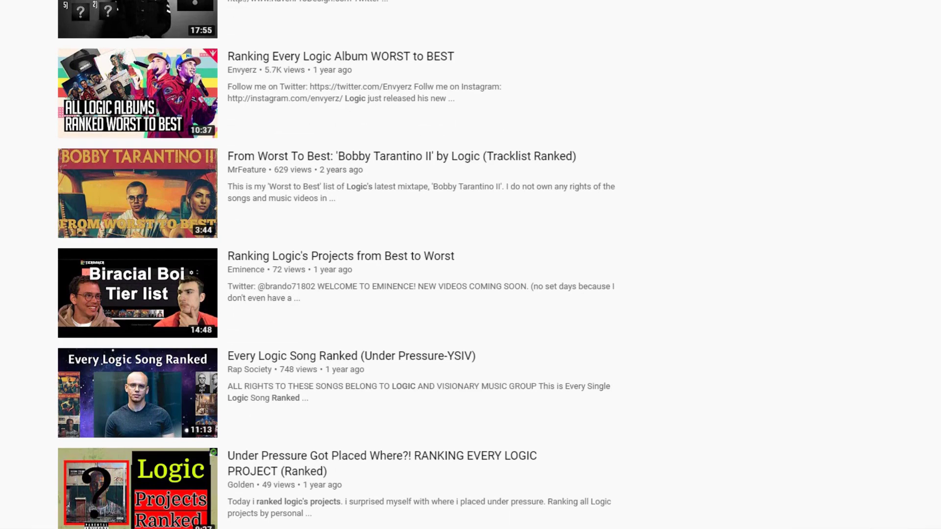
{"action": "scroll", "scroll_direction": "down", "scroll_amount": 3}
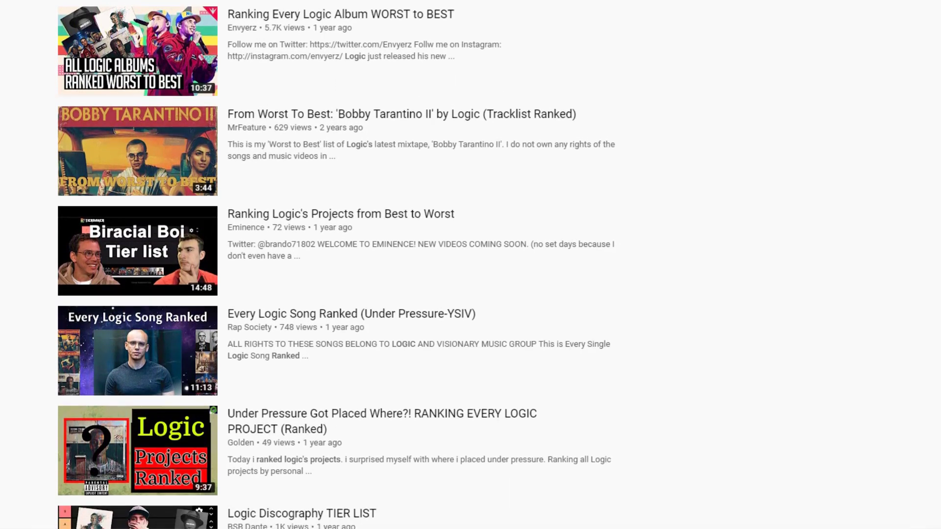
{"action": "scroll", "scroll_direction": "down", "scroll_amount": 3}
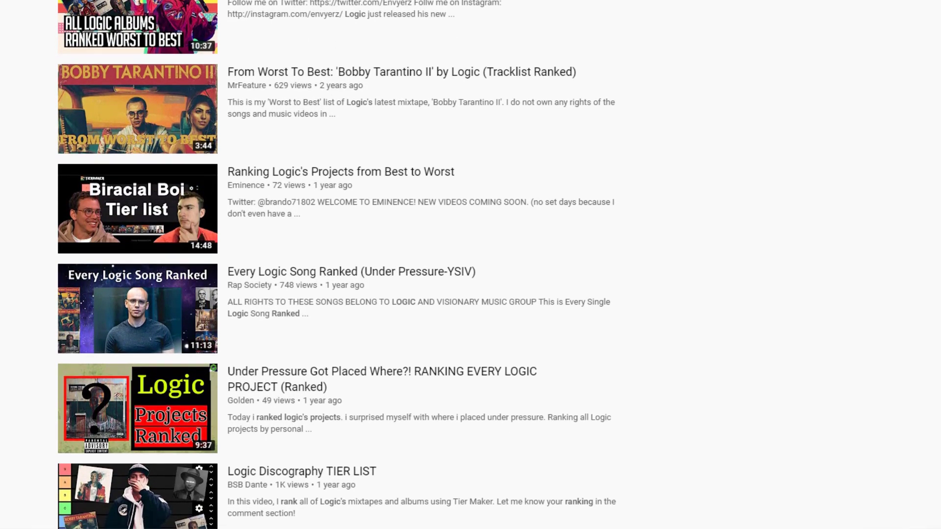
{"action": "scroll", "scroll_direction": "down", "scroll_amount": 3}
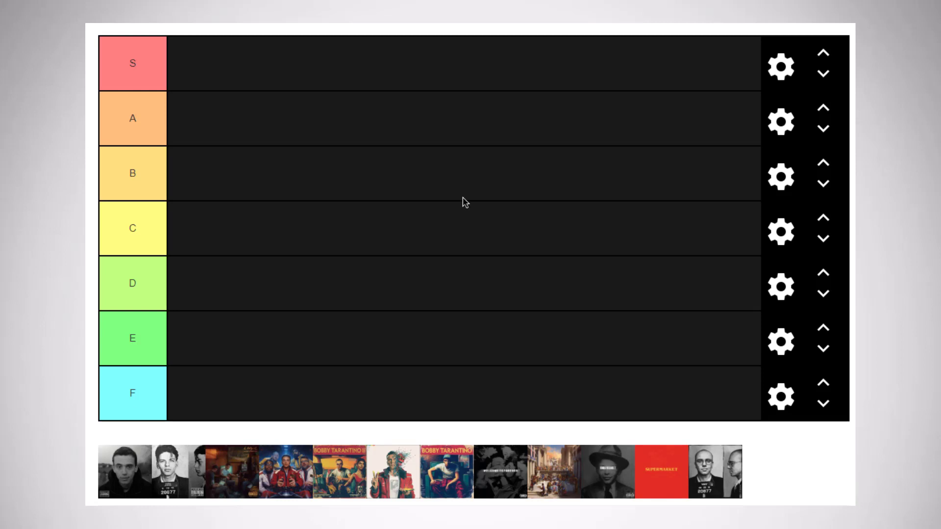
{"action": "mouse_move", "coordinate": [470, 190]}
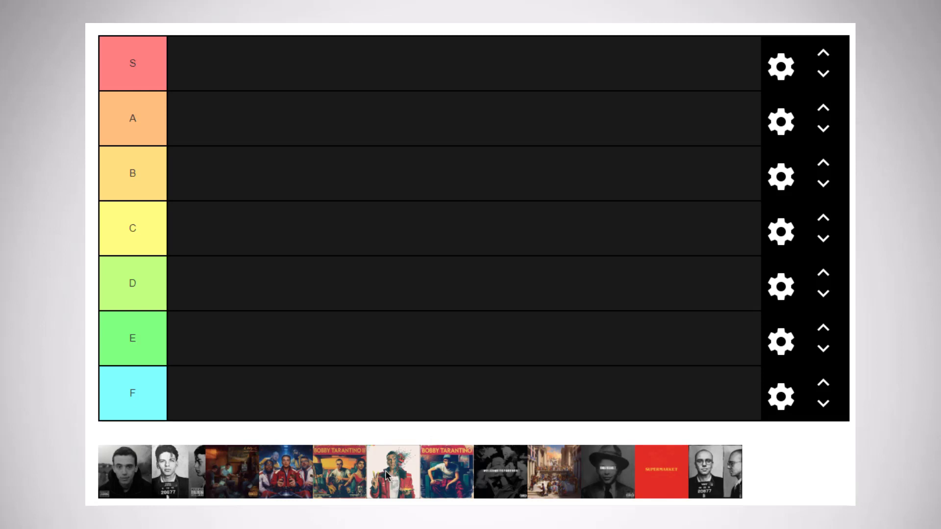
{"action": "mouse_move", "coordinate": [392, 480]}
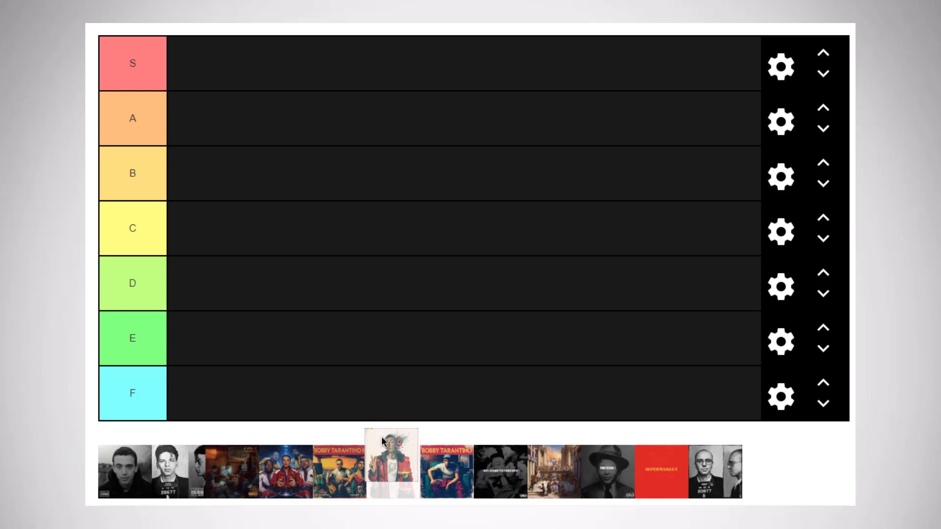
Place the red-jacket cover in F and the dark group-photo cover in S.
{"action": "left_click_drag", "start_coordinate": [388, 471], "coordinate": [193, 395]}
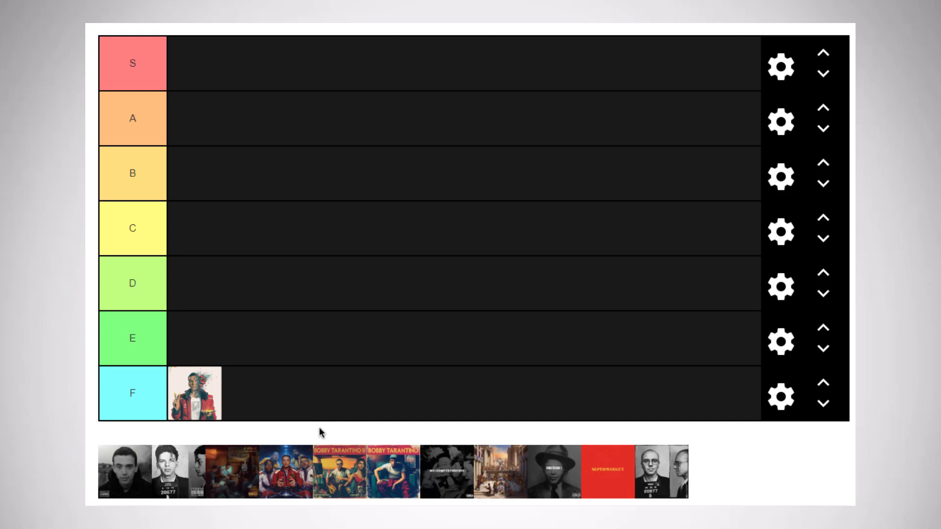
{"action": "mouse_move", "coordinate": [291, 402]}
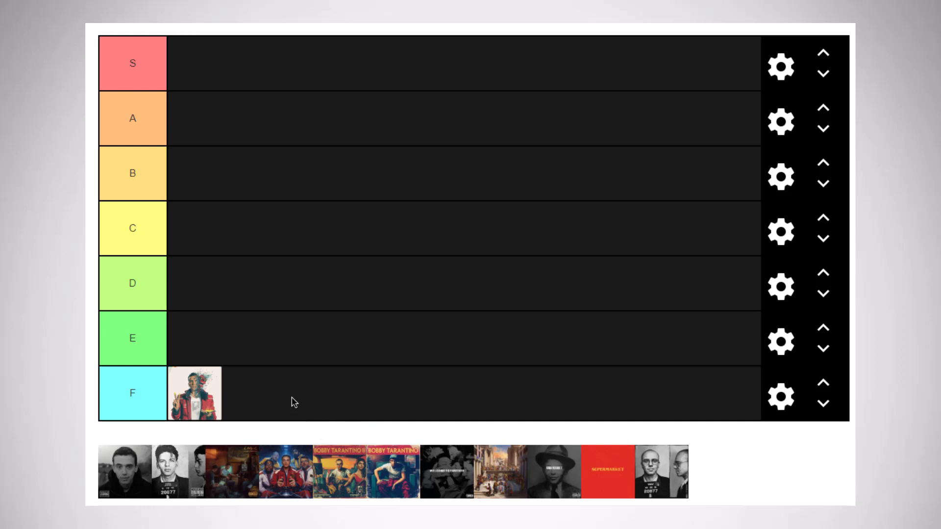
{"action": "mouse_move", "coordinate": [252, 406]}
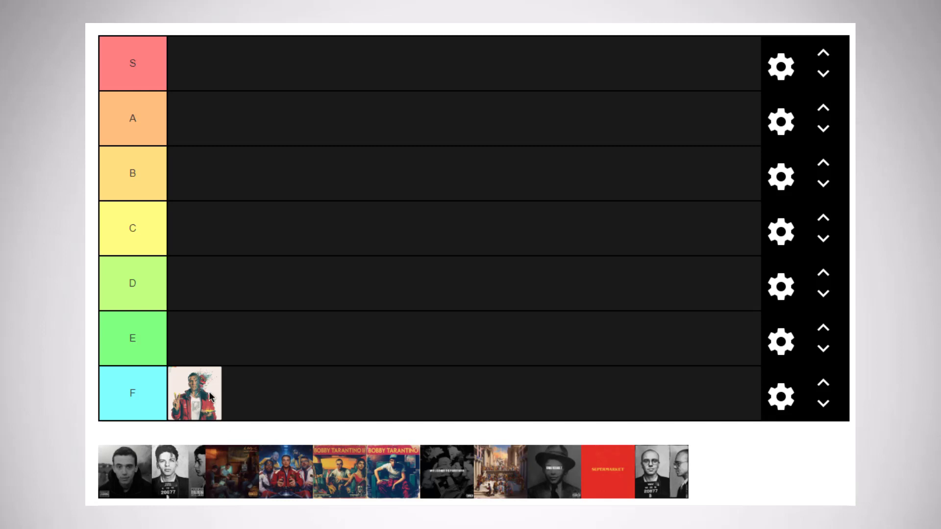
{"action": "mouse_move", "coordinate": [218, 387]}
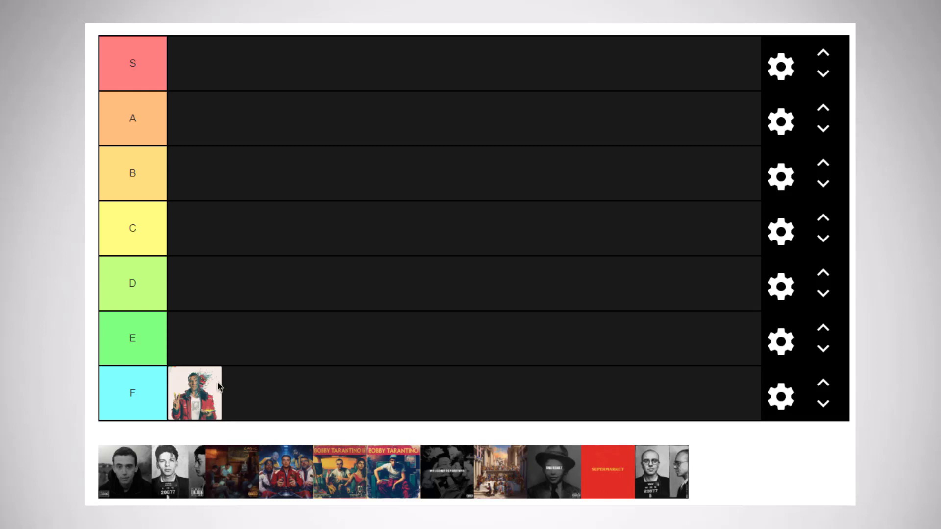
{"action": "mouse_move", "coordinate": [373, 204]}
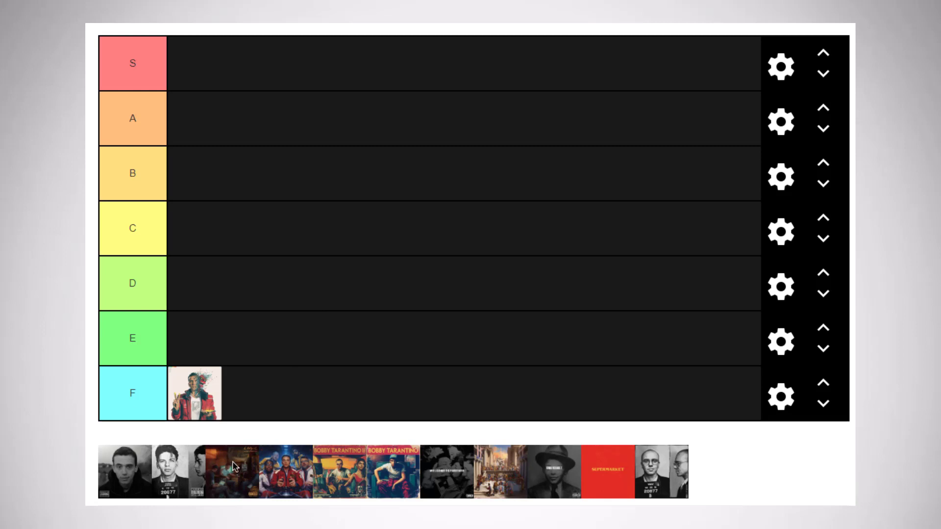
{"action": "left_click_drag", "start_coordinate": [237, 471], "coordinate": [195, 64]}
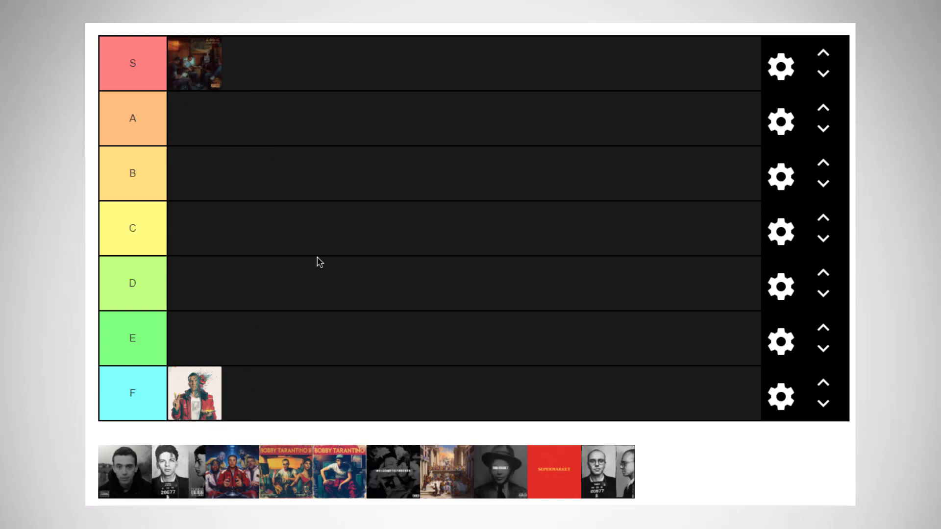
{"action": "mouse_move", "coordinate": [487, 303]}
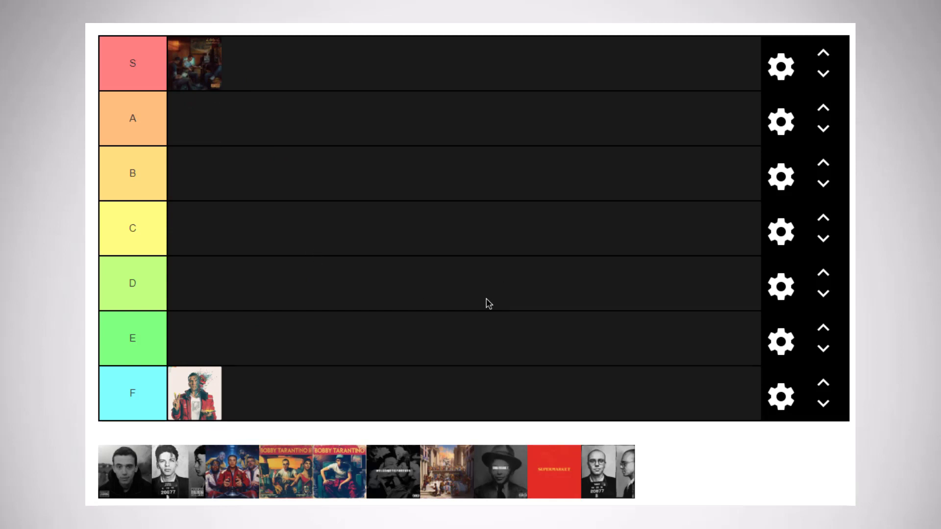
{"action": "mouse_move", "coordinate": [541, 379]}
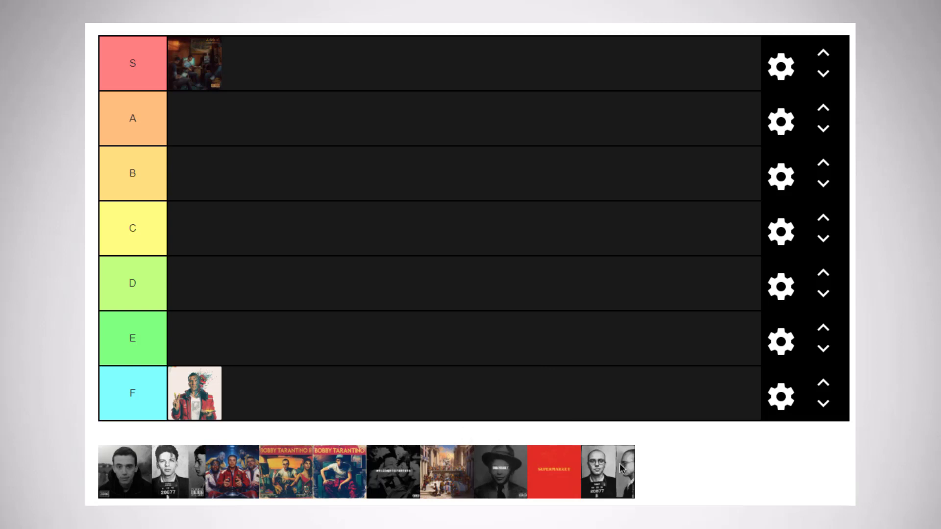
{"action": "mouse_move", "coordinate": [600, 480]}
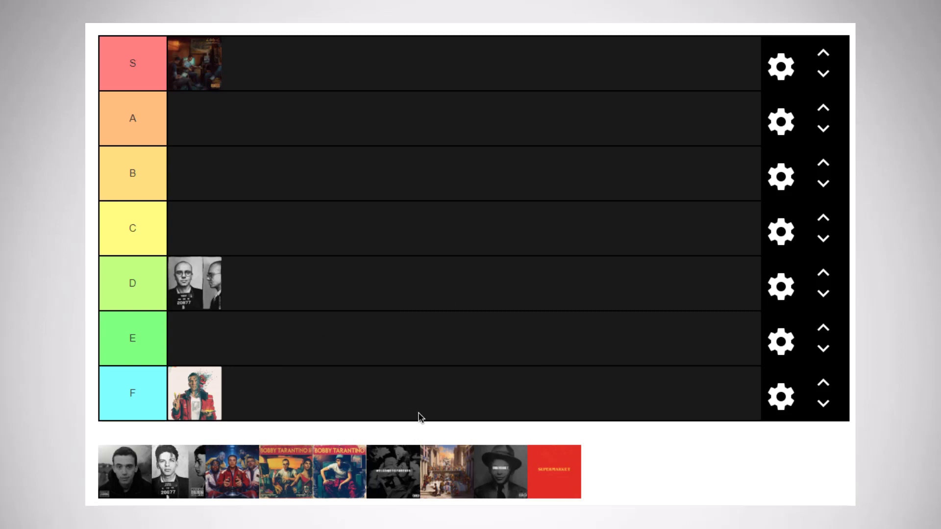
Settle the hat cover into A after trying B, then add the black-and-white crowd cover beside it.
{"action": "left_click_drag", "start_coordinate": [501, 471], "coordinate": [311, 205]}
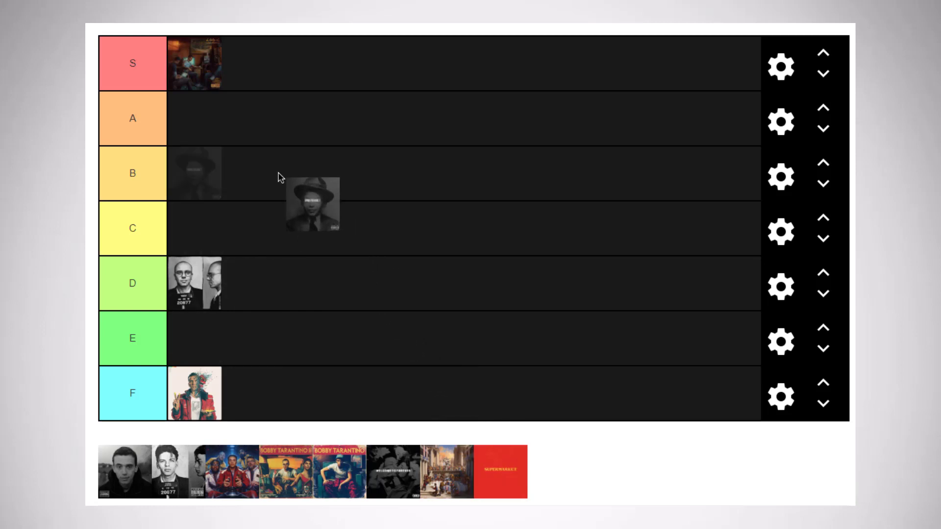
{"action": "left_click_drag", "start_coordinate": [312, 204], "coordinate": [267, 180]}
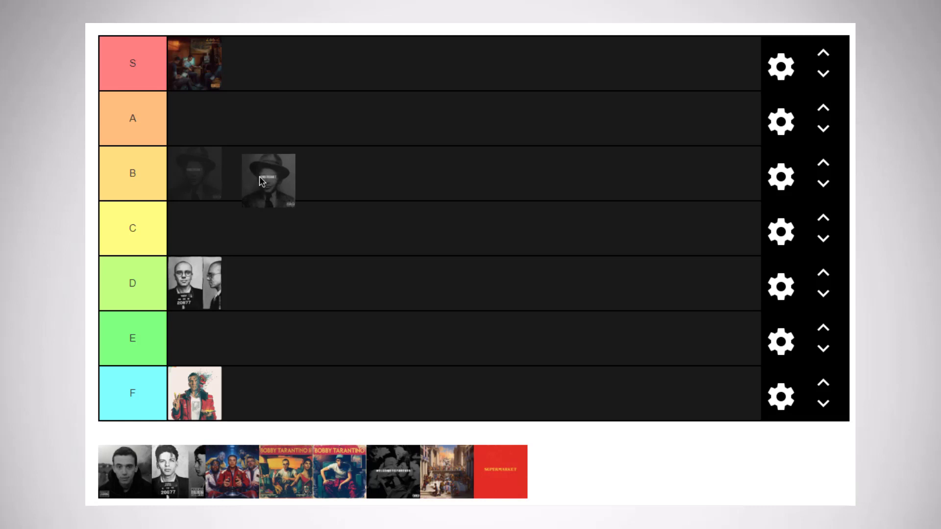
{"action": "left_click_drag", "start_coordinate": [267, 180], "coordinate": [195, 118]}
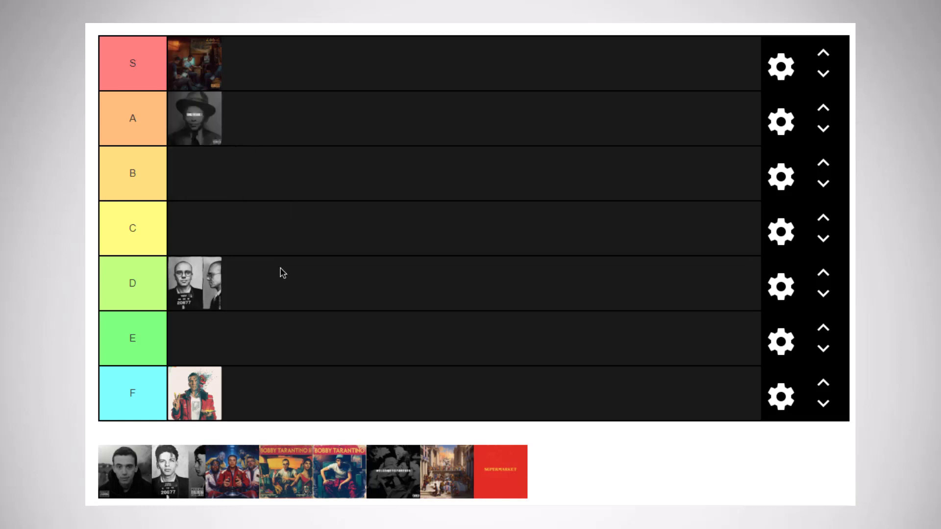
{"action": "mouse_move", "coordinate": [315, 298]}
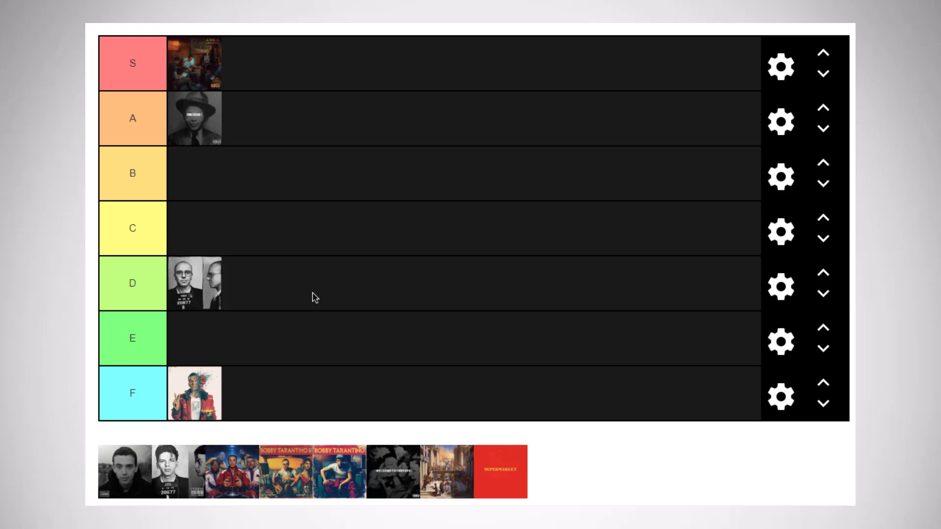
{"action": "mouse_move", "coordinate": [351, 239]}
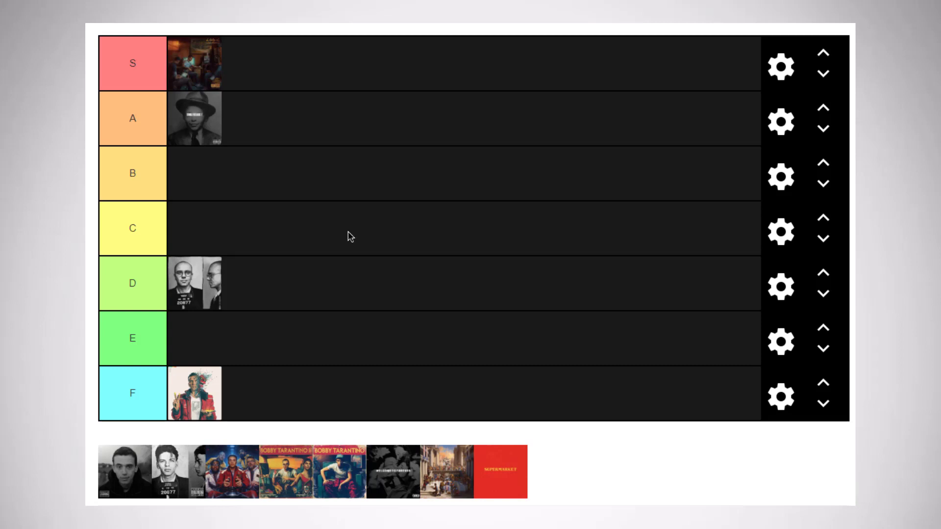
{"action": "mouse_move", "coordinate": [407, 459]}
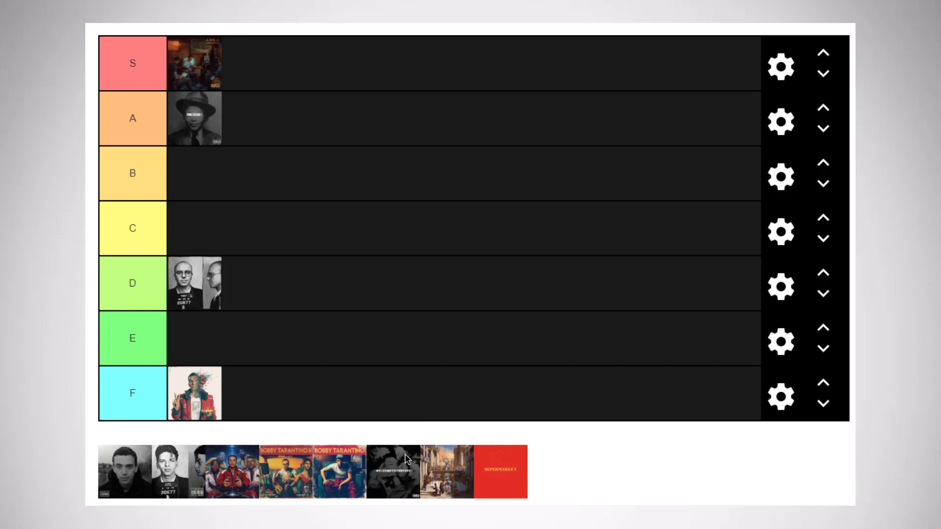
{"action": "left_click_drag", "start_coordinate": [392, 471], "coordinate": [308, 139]}
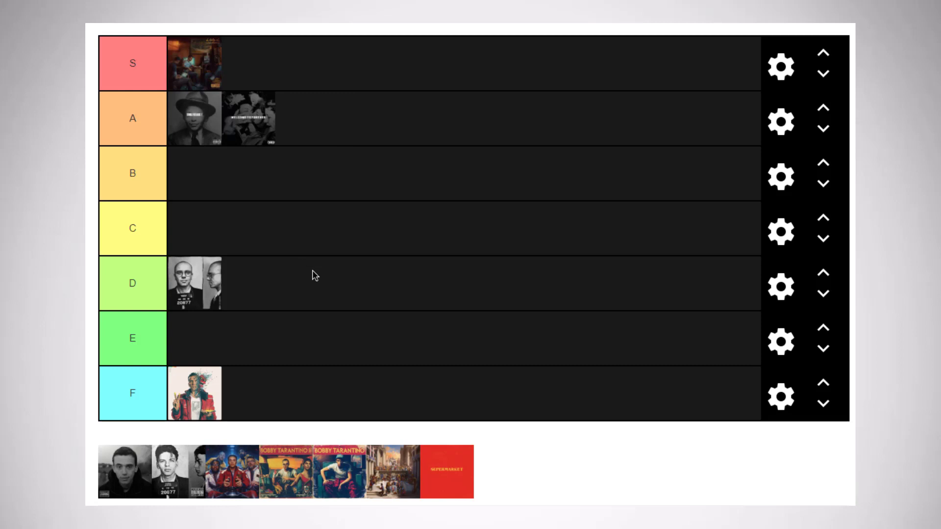
{"action": "mouse_move", "coordinate": [444, 482]}
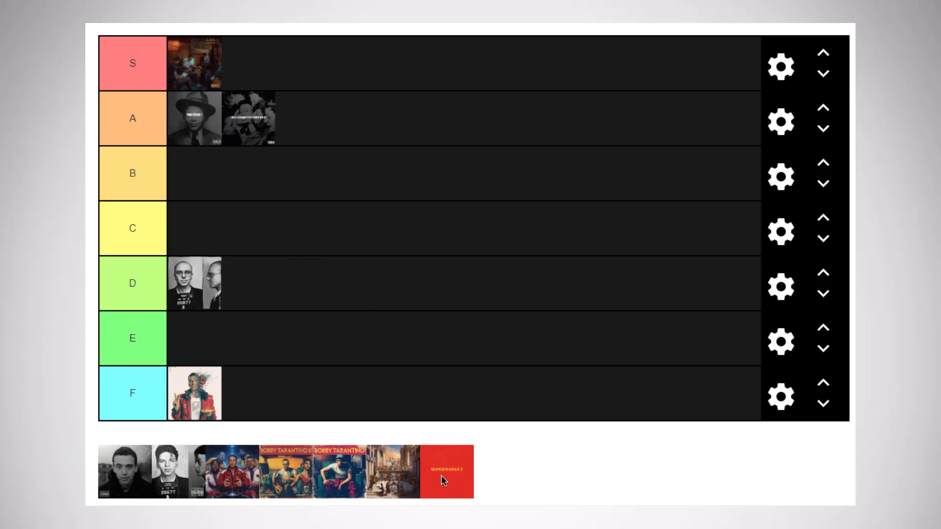
Place the red SUPERMARKET cover in D beside the mugshot cover.
{"action": "left_click_drag", "start_coordinate": [446, 470], "coordinate": [248, 282]}
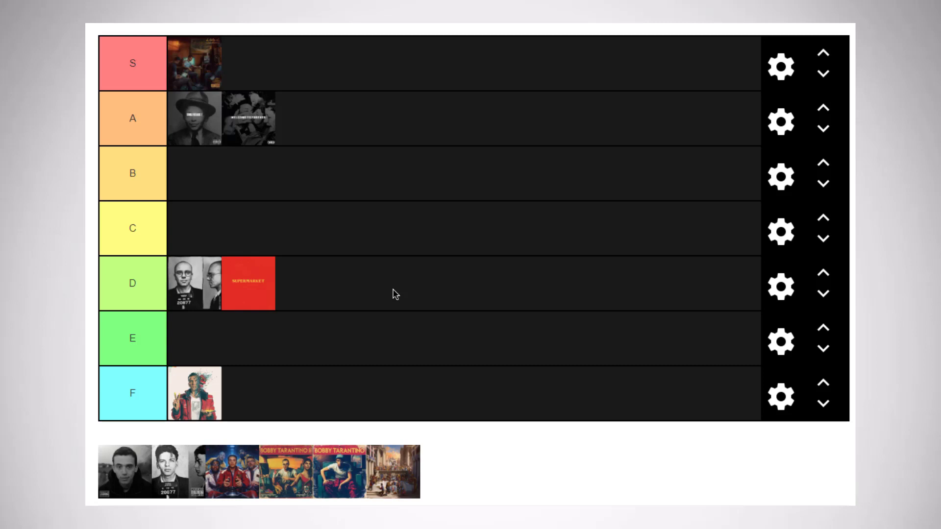
{"action": "mouse_move", "coordinate": [435, 454]}
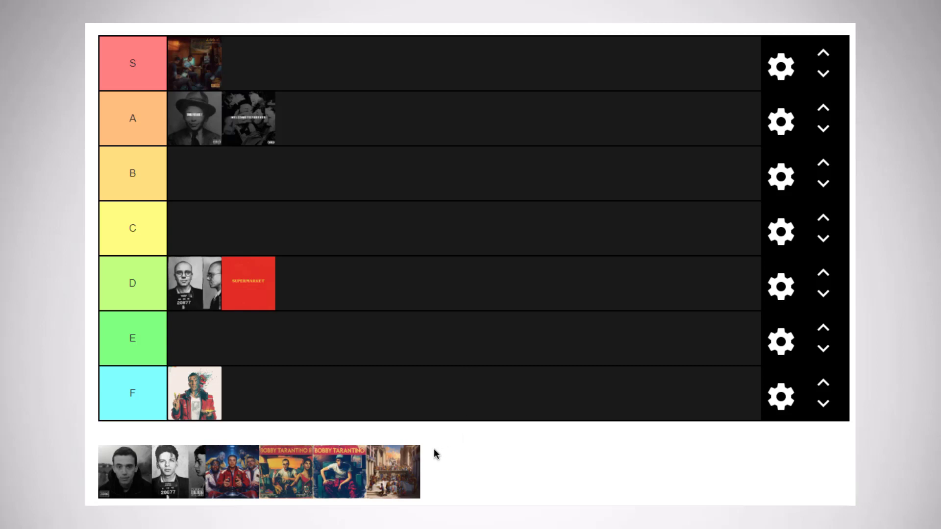
{"action": "left_click_drag", "start_coordinate": [394, 471], "coordinate": [403, 350]}
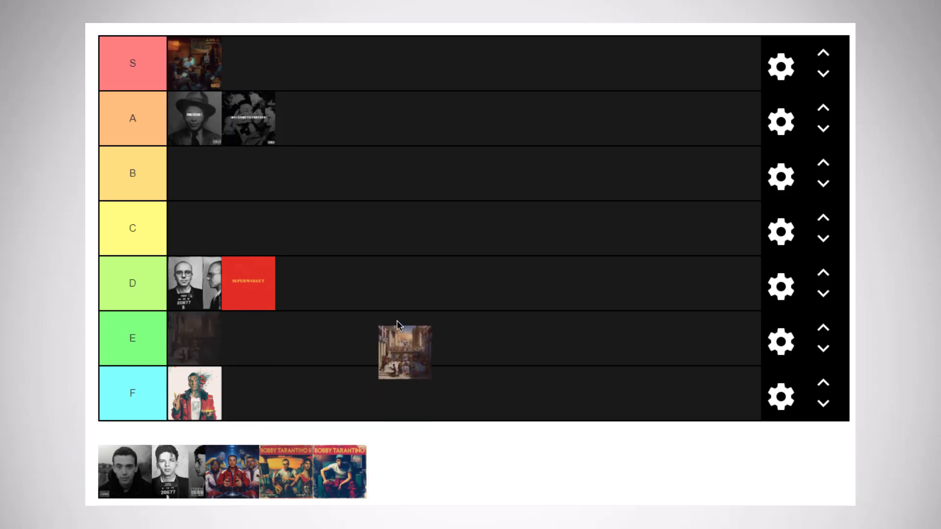
{"action": "left_click_drag", "start_coordinate": [404, 350], "coordinate": [194, 338]}
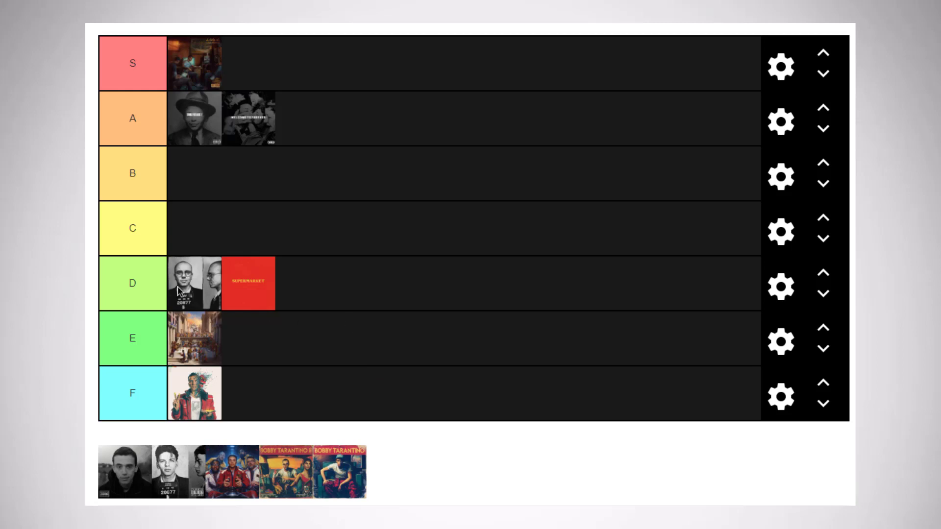
{"action": "mouse_move", "coordinate": [258, 294]}
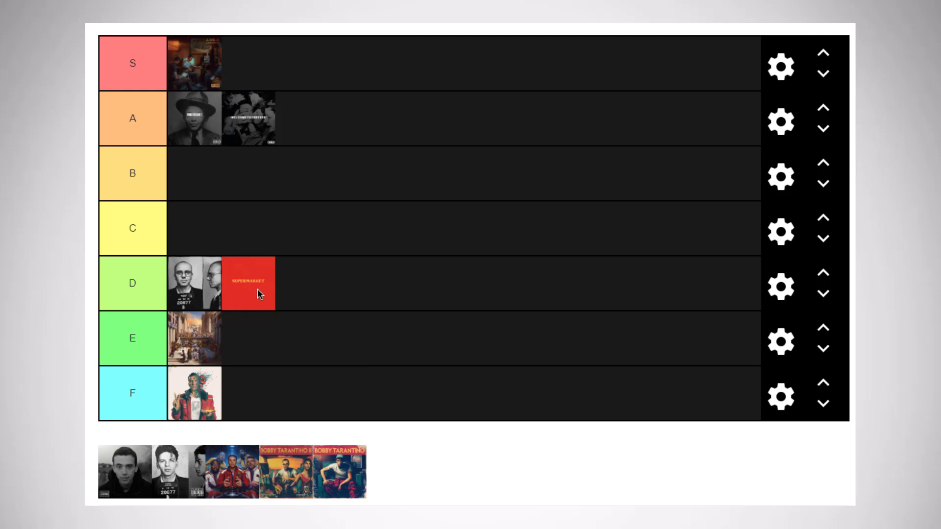
{"action": "mouse_move", "coordinate": [252, 352]}
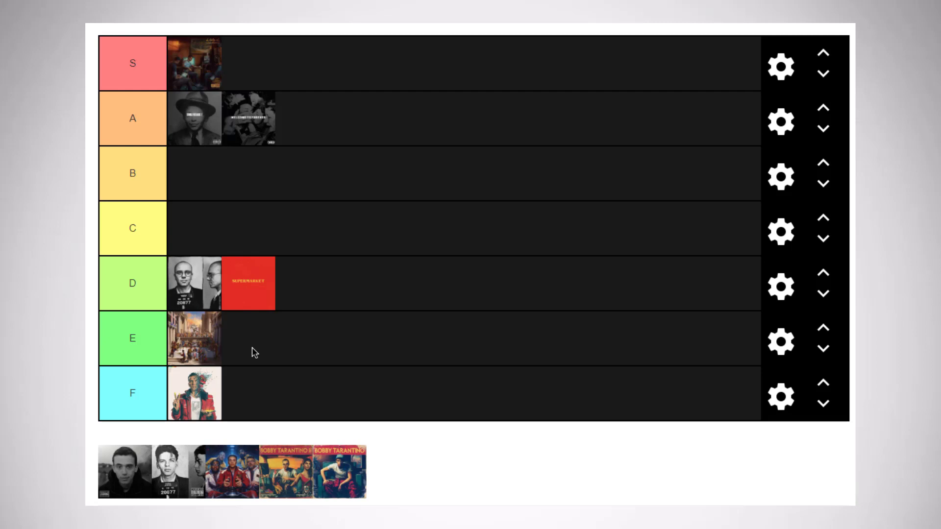
{"action": "mouse_move", "coordinate": [286, 350]}
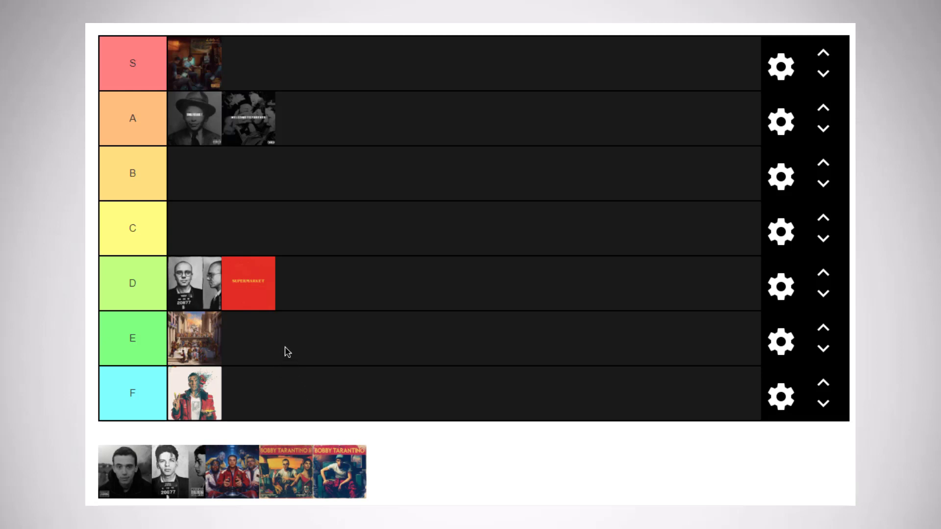
{"action": "mouse_move", "coordinate": [410, 277]}
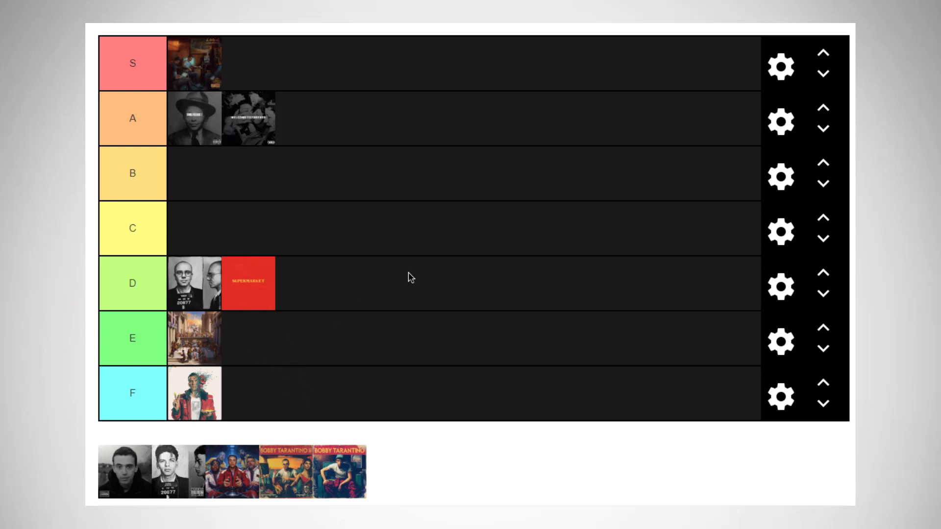
{"action": "mouse_move", "coordinate": [449, 192]}
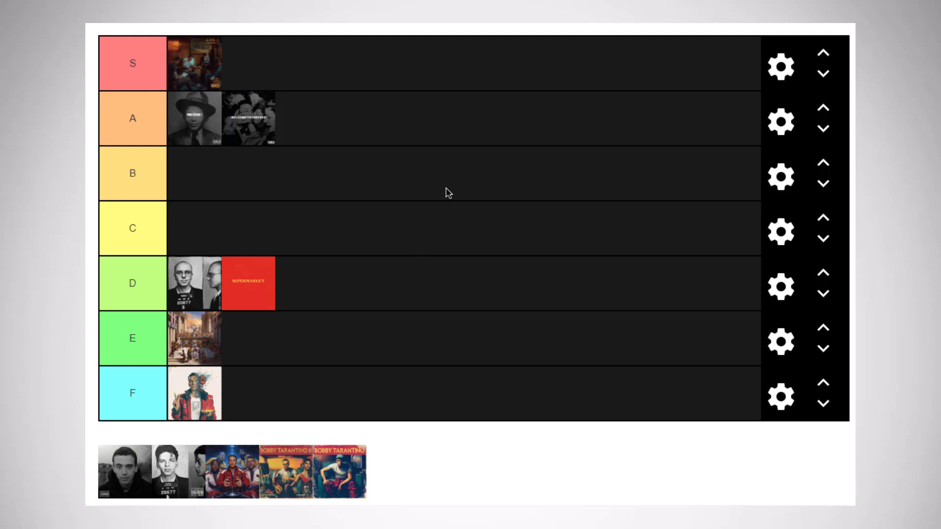
{"action": "mouse_move", "coordinate": [468, 212]}
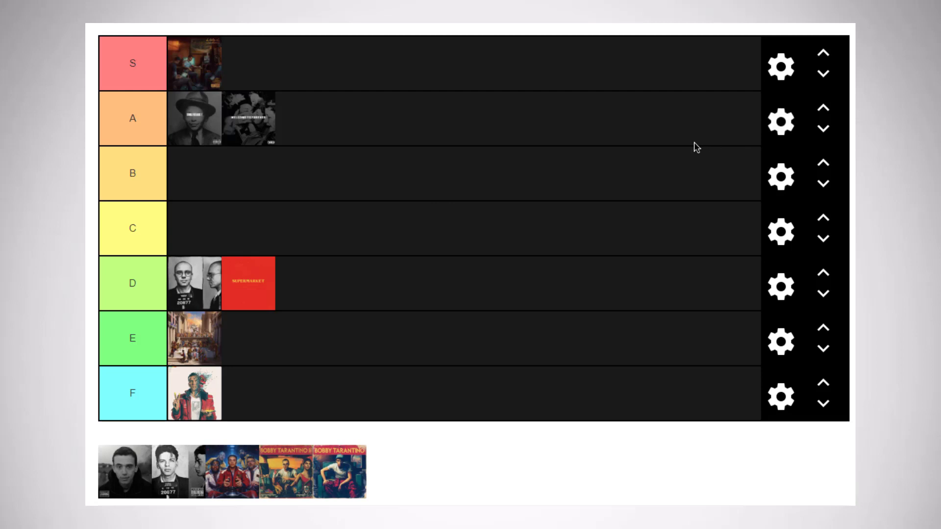
{"action": "mouse_move", "coordinate": [738, 144]}
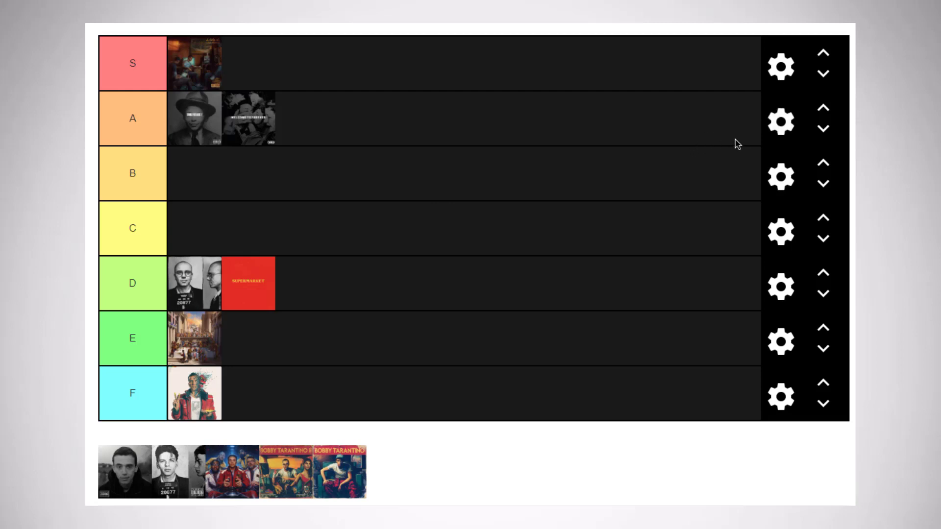
Dismiss row A's options unchanged, then place the red-jacket group cover after the two black-and-white covers in A.
{"action": "left_click", "coordinate": [781, 121]}
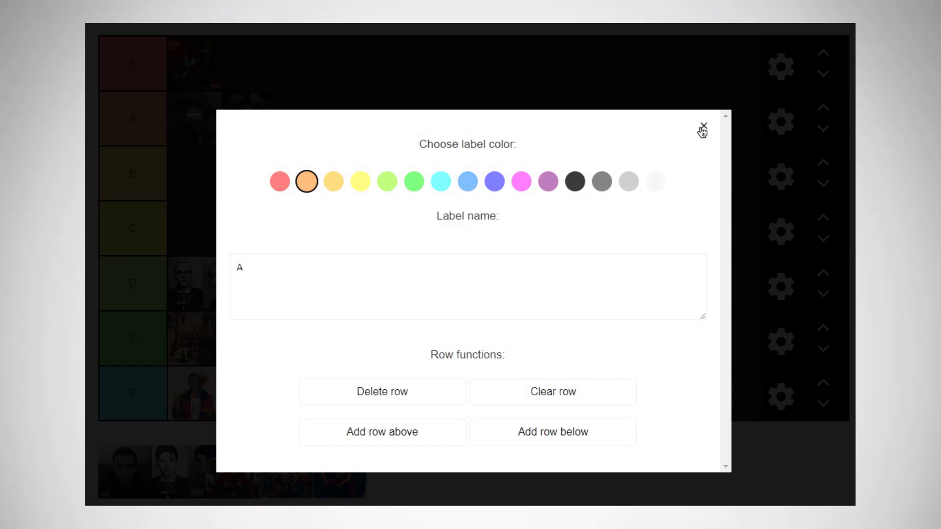
{"action": "left_click", "coordinate": [703, 126]}
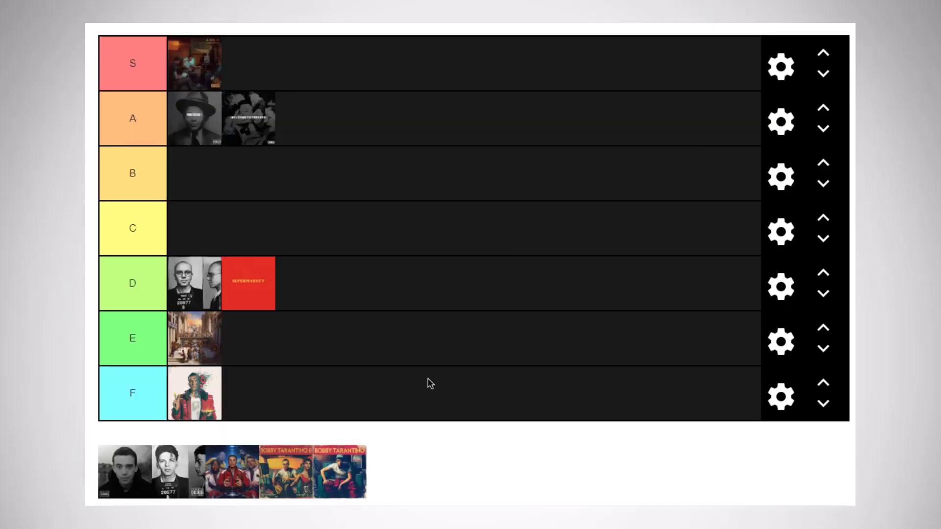
{"action": "mouse_move", "coordinate": [228, 483]}
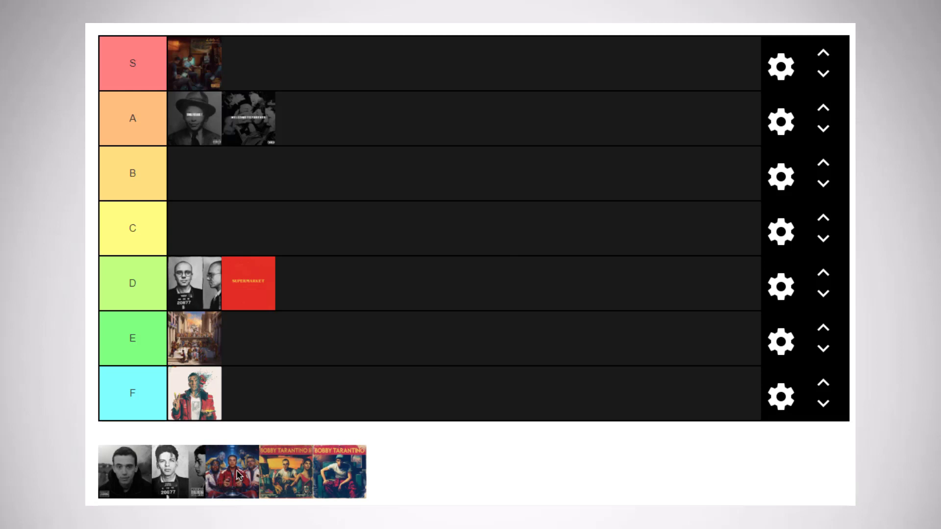
{"action": "mouse_move", "coordinate": [217, 94]}
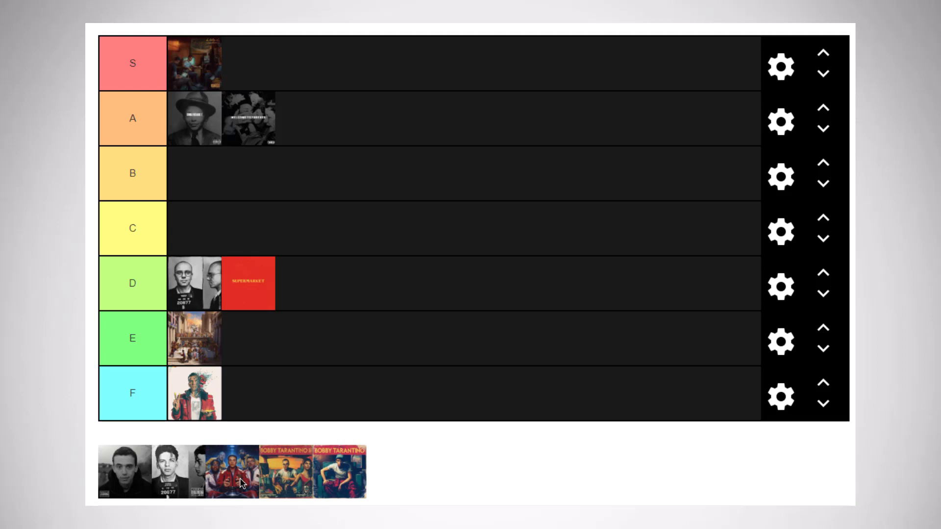
{"action": "left_click_drag", "start_coordinate": [239, 483], "coordinate": [245, 450]}
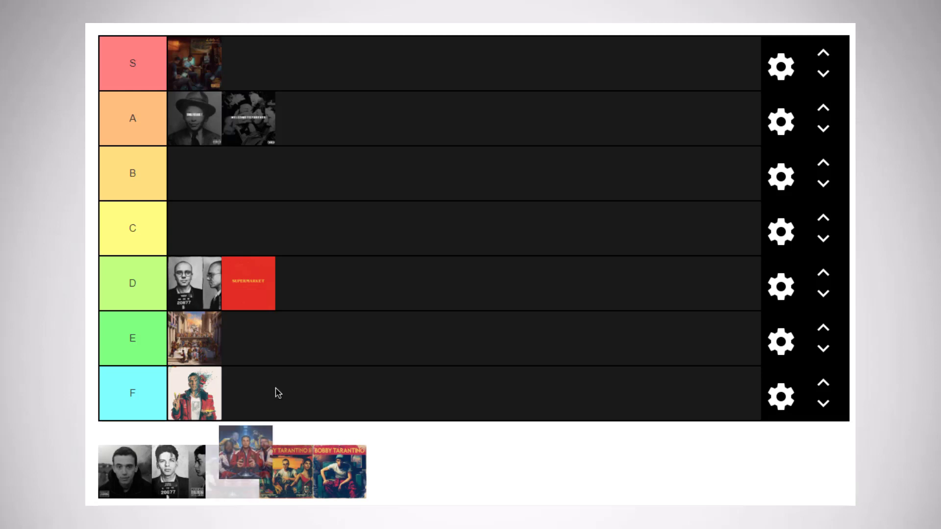
{"action": "left_click_drag", "start_coordinate": [245, 449], "coordinate": [303, 118]}
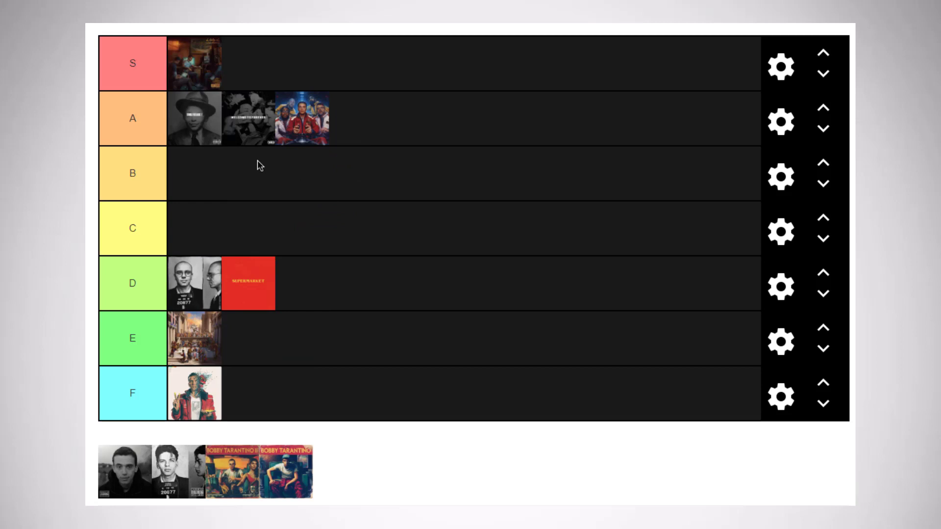
{"action": "mouse_move", "coordinate": [236, 133]}
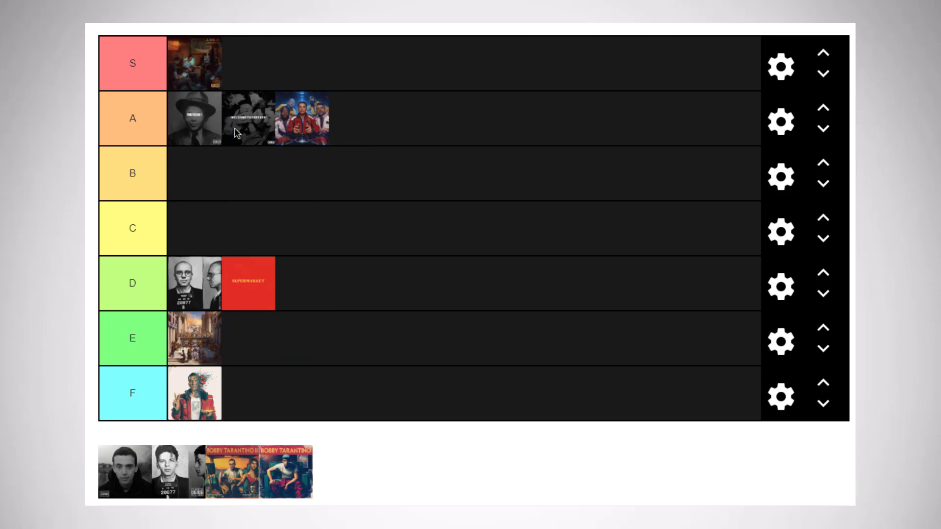
{"action": "mouse_move", "coordinate": [241, 144]}
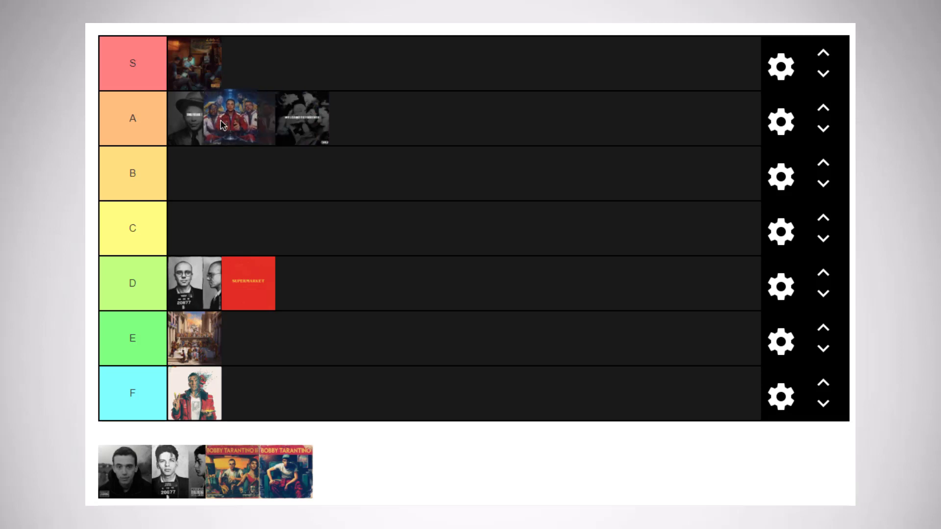
{"action": "left_click_drag", "start_coordinate": [221, 118], "coordinate": [302, 119]}
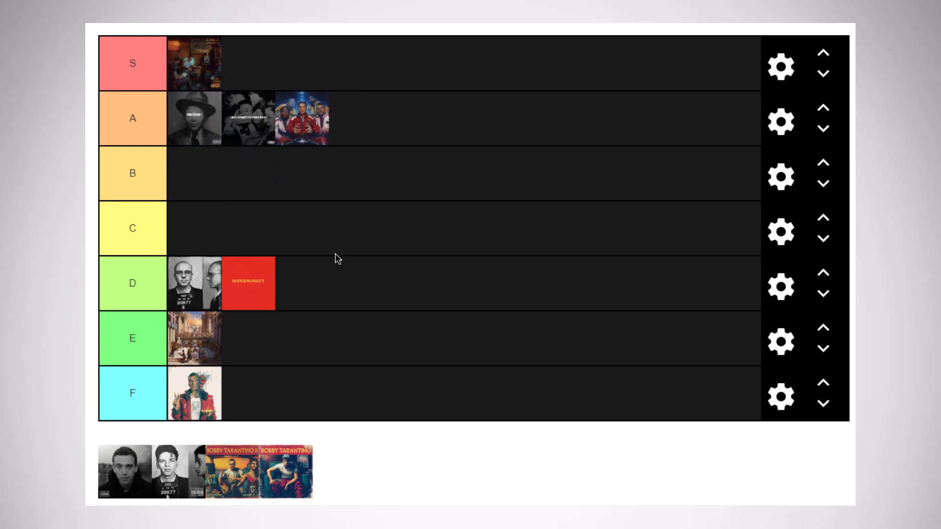
{"action": "mouse_move", "coordinate": [386, 238]}
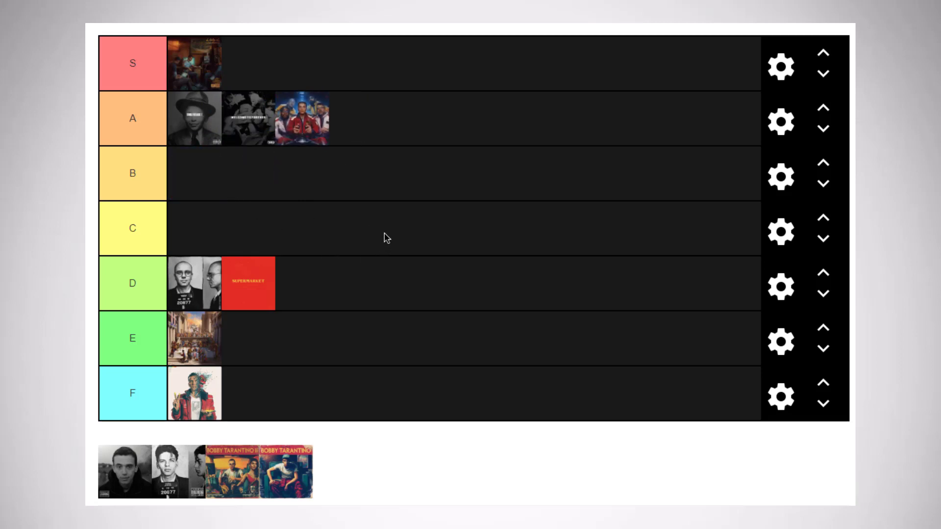
{"action": "mouse_move", "coordinate": [344, 248]}
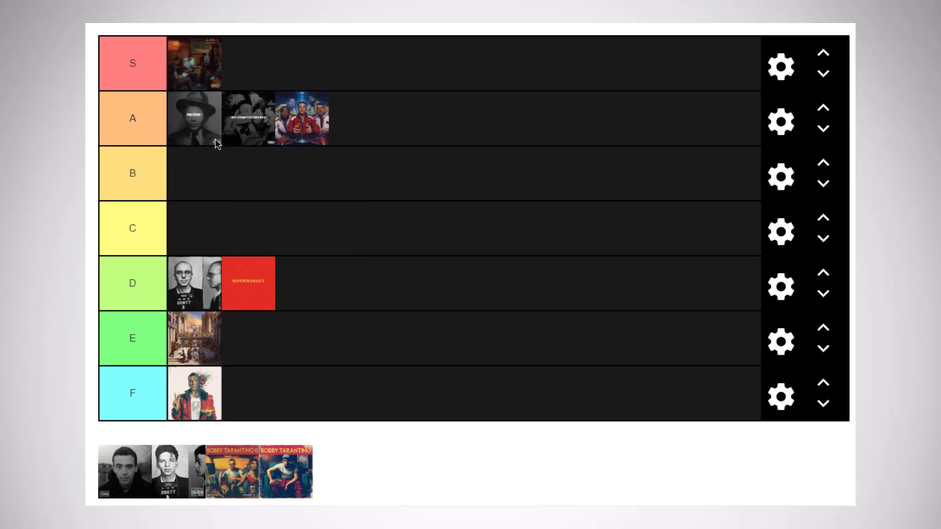
{"action": "mouse_move", "coordinate": [397, 122]}
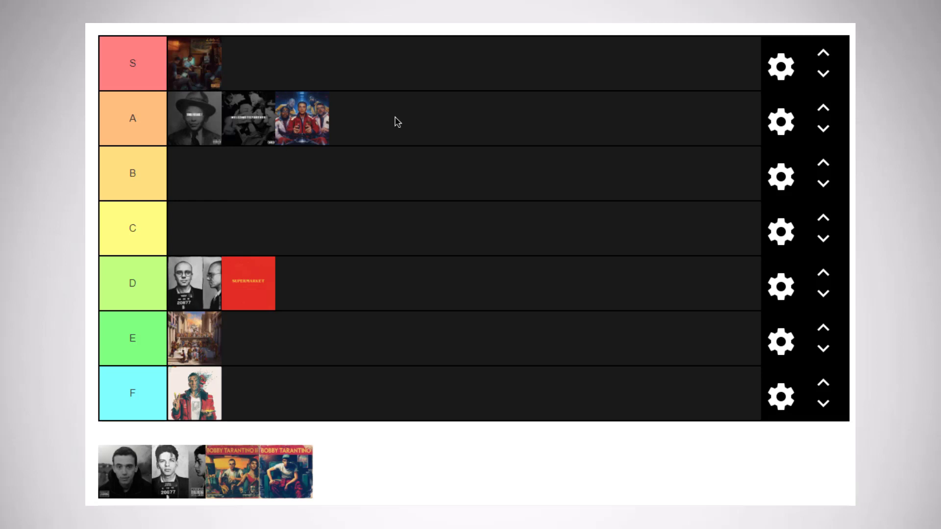
{"action": "mouse_move", "coordinate": [236, 471]}
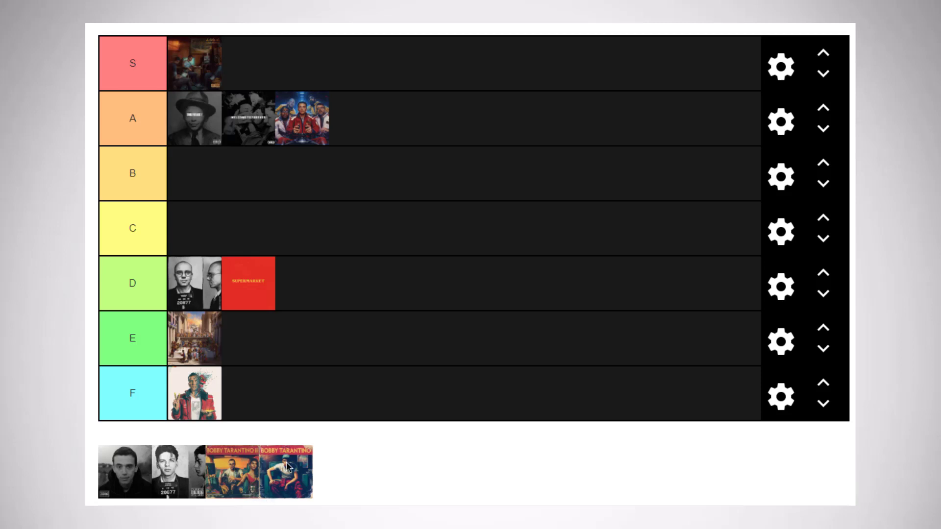
Place the blue Bobby Tarantino cover with the seated figure in the C row.
{"action": "left_click_drag", "start_coordinate": [287, 470], "coordinate": [365, 283]}
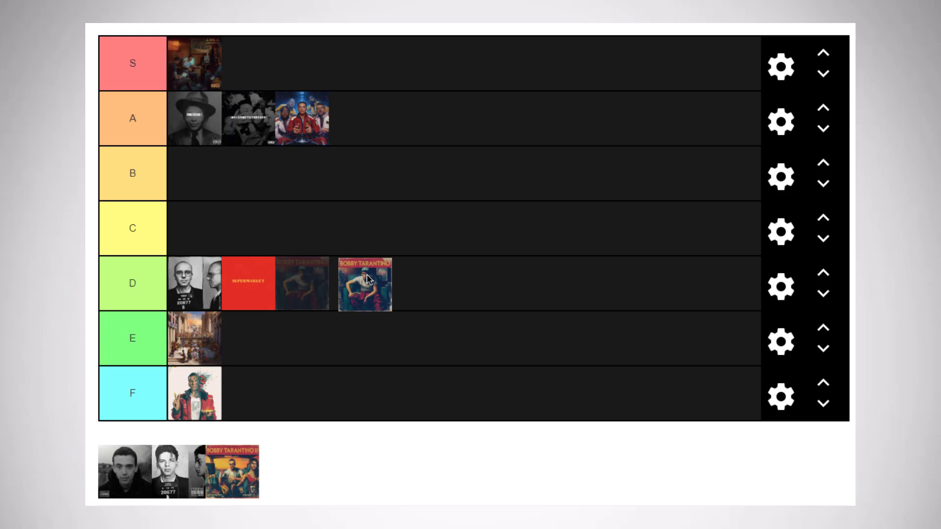
{"action": "left_click_drag", "start_coordinate": [364, 283], "coordinate": [195, 228]}
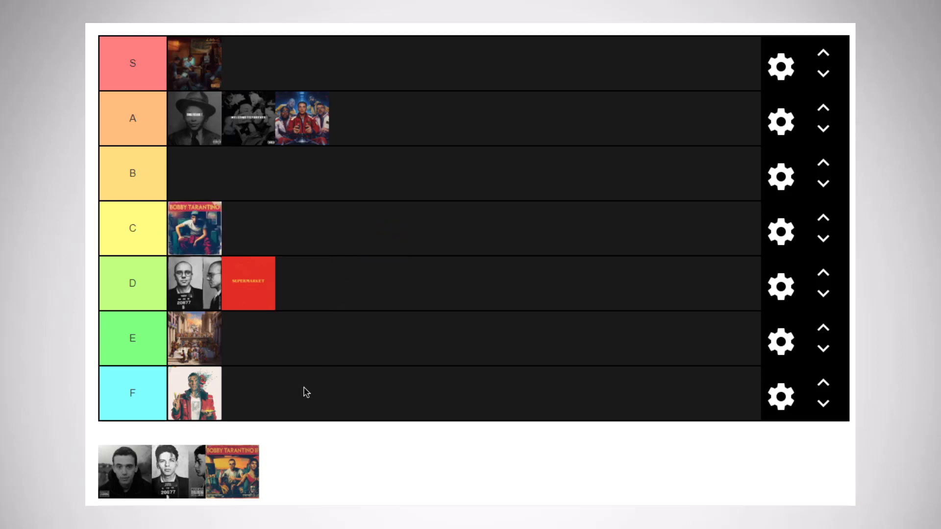
{"action": "mouse_move", "coordinate": [559, 230]}
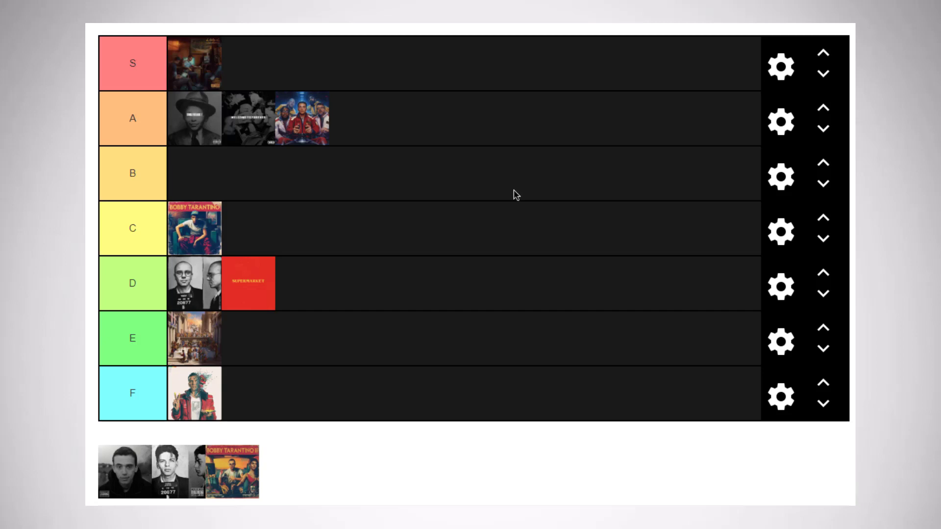
{"action": "mouse_move", "coordinate": [526, 158]}
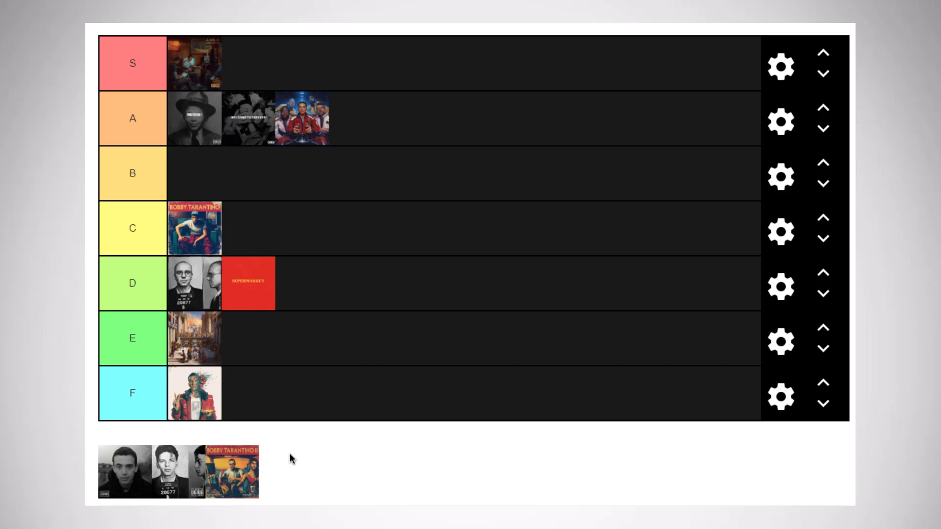
Place the remaining Bobby Tarantino cover in C beside the first one.
{"action": "left_click_drag", "start_coordinate": [232, 471], "coordinate": [316, 353]}
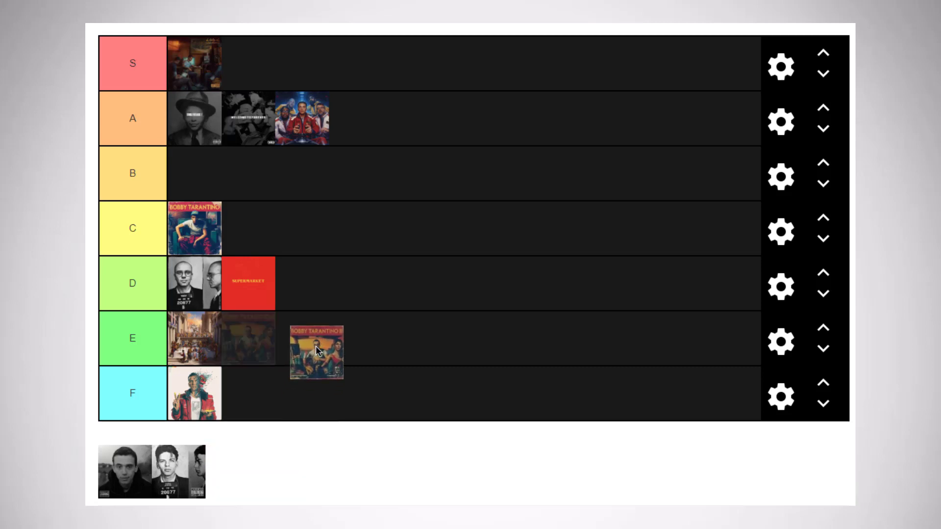
{"action": "left_click_drag", "start_coordinate": [315, 351], "coordinate": [248, 228]}
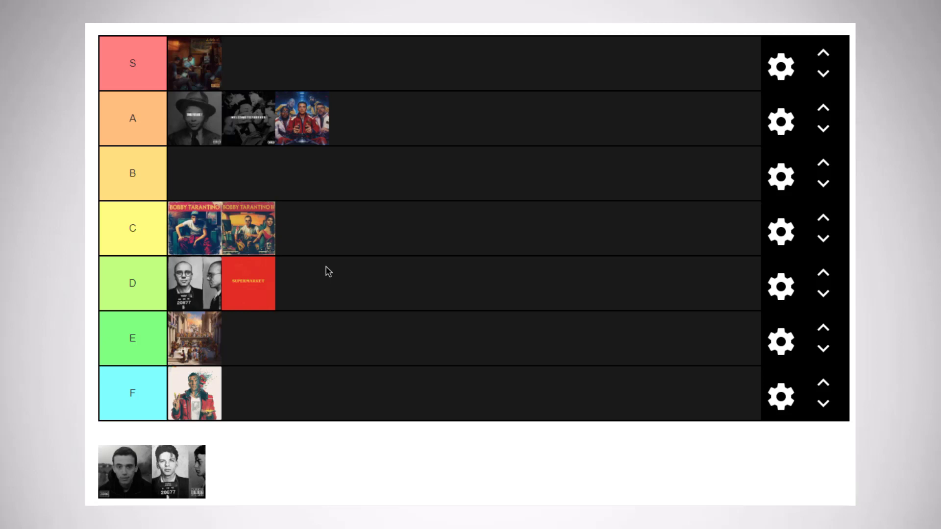
{"action": "mouse_move", "coordinate": [253, 240]}
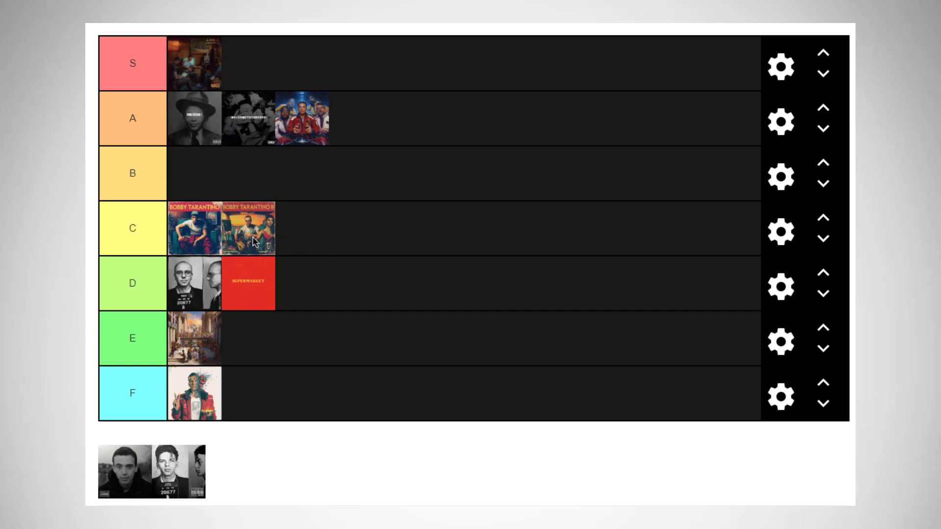
{"action": "mouse_move", "coordinate": [258, 241]}
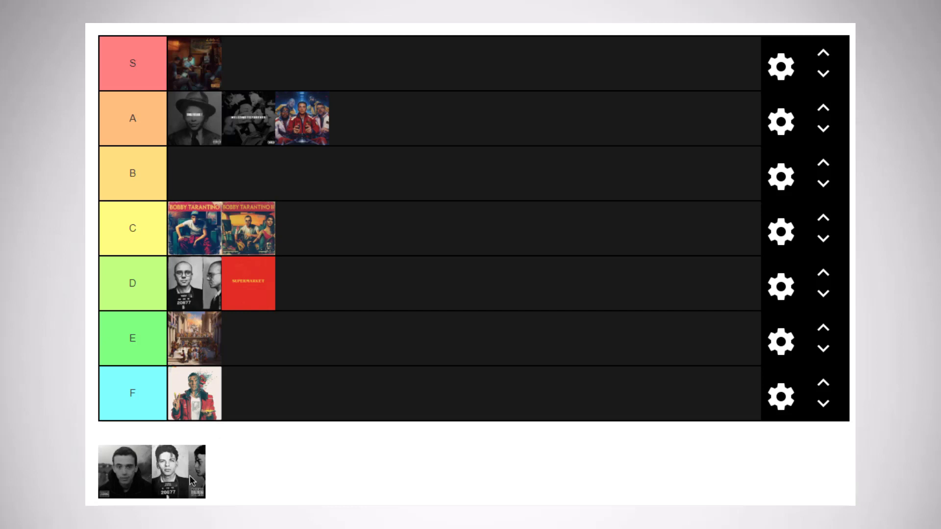
{"action": "mouse_move", "coordinate": [184, 476]}
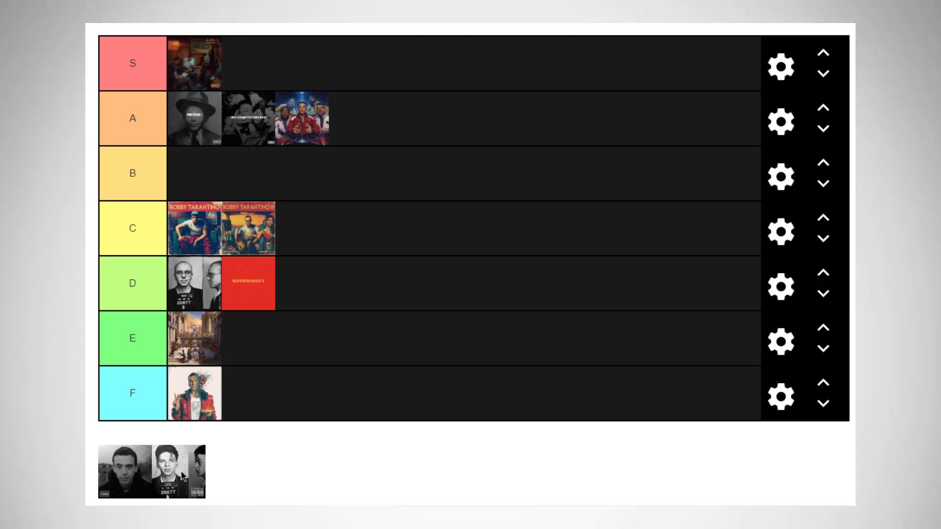
{"action": "mouse_move", "coordinate": [198, 470]}
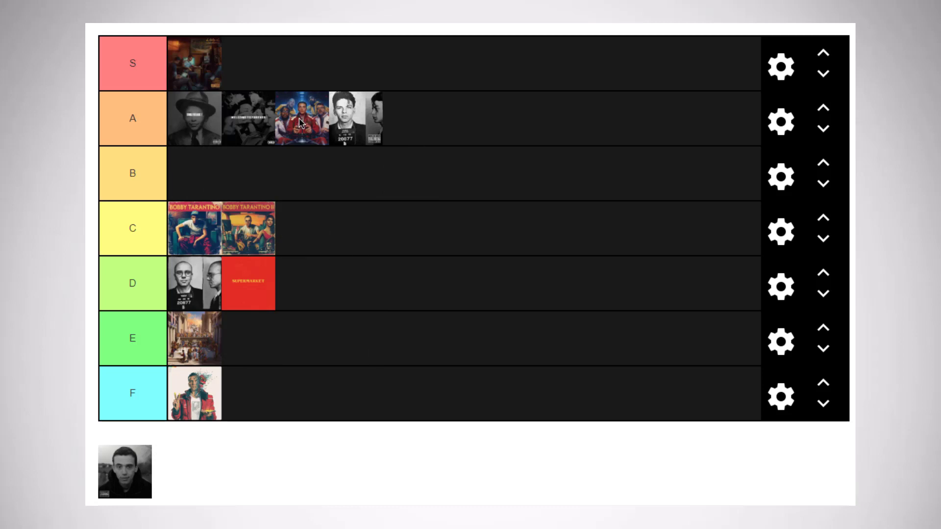
{"action": "mouse_move", "coordinate": [455, 171]}
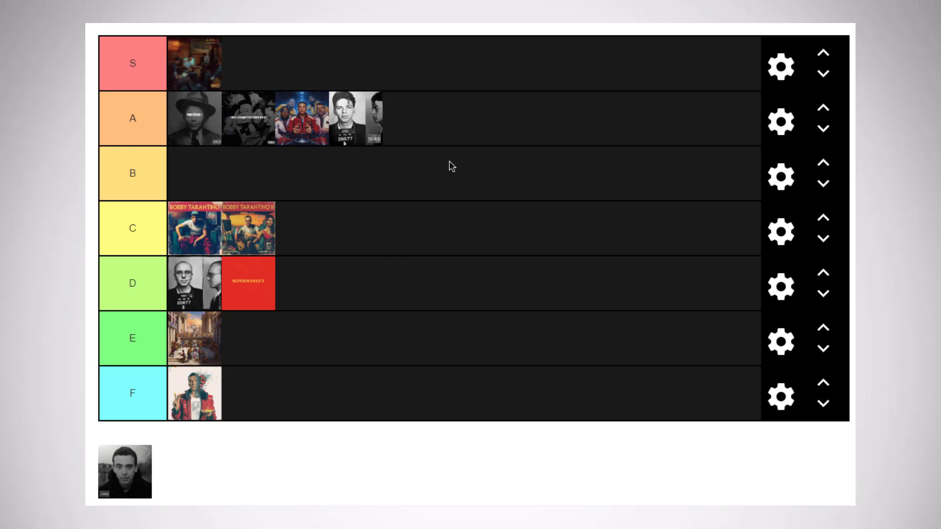
{"action": "mouse_move", "coordinate": [457, 168]}
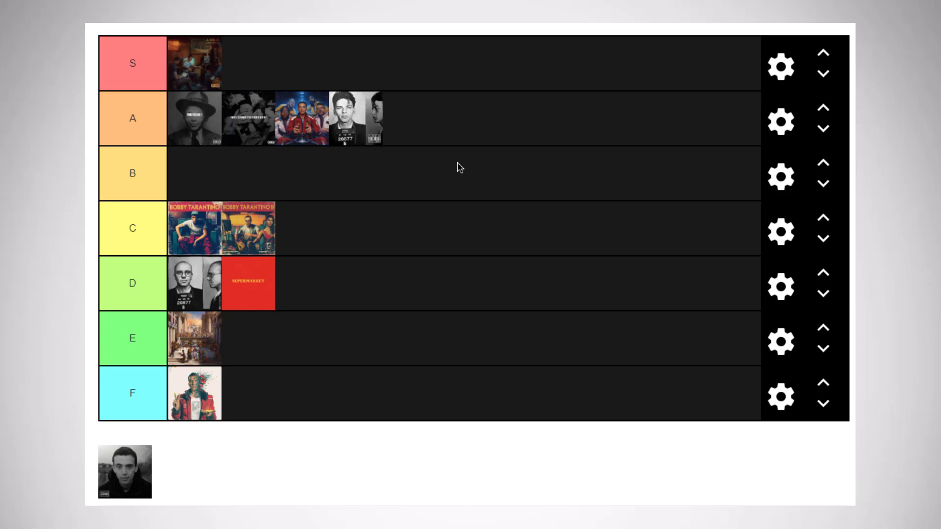
{"action": "mouse_move", "coordinate": [95, 479]}
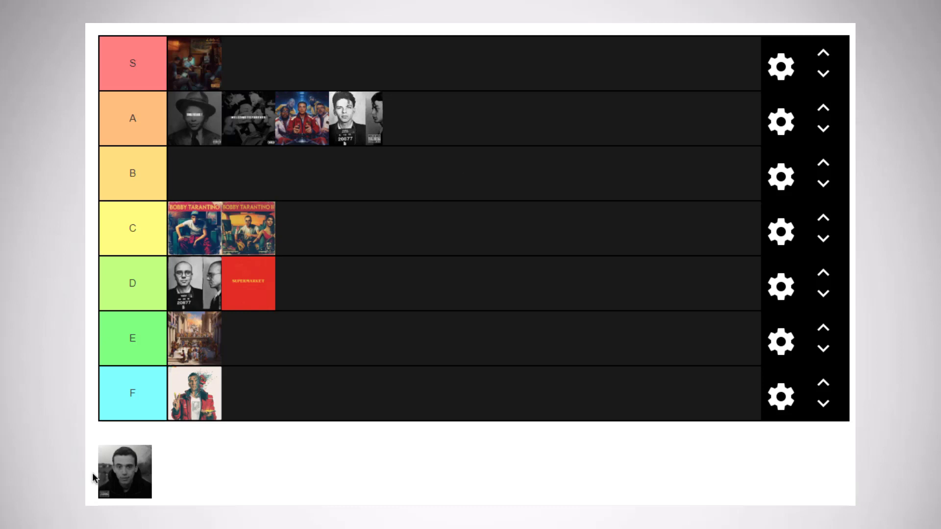
{"action": "mouse_move", "coordinate": [240, 123]}
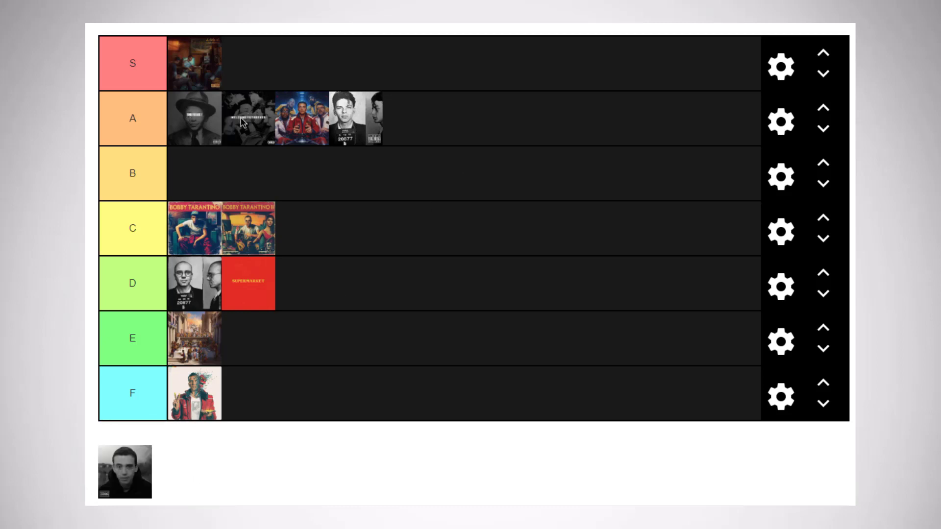
{"action": "mouse_move", "coordinate": [568, 193]}
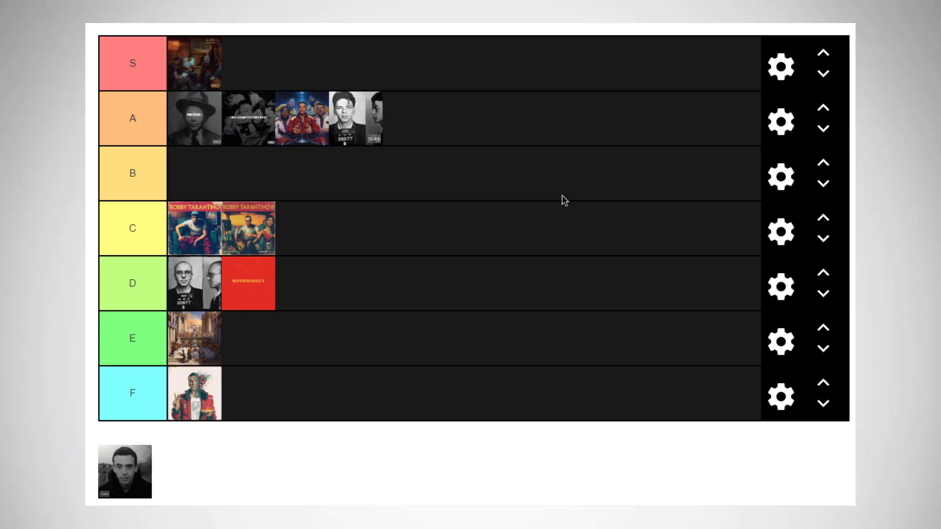
{"action": "mouse_move", "coordinate": [548, 215]}
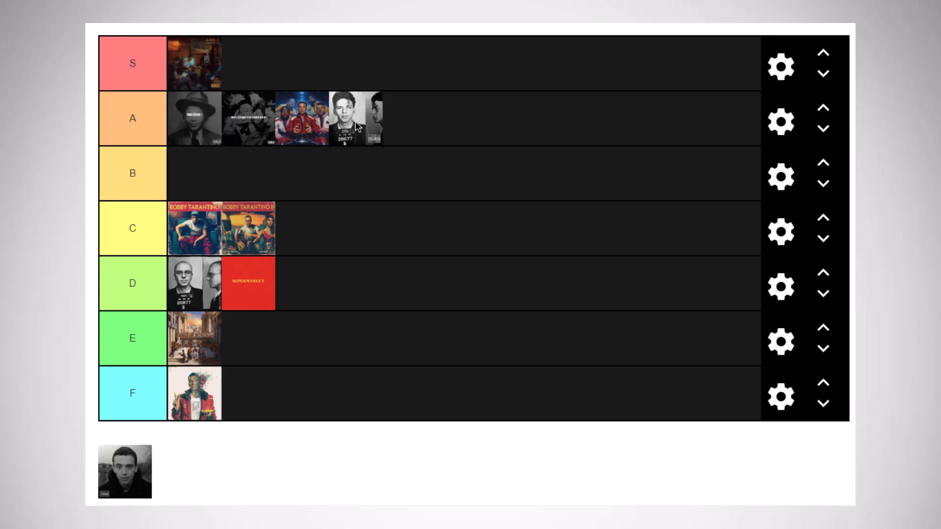
Move the mugshot cover from A down into the empty B row.
{"action": "left_click_drag", "start_coordinate": [342, 118], "coordinate": [194, 173]}
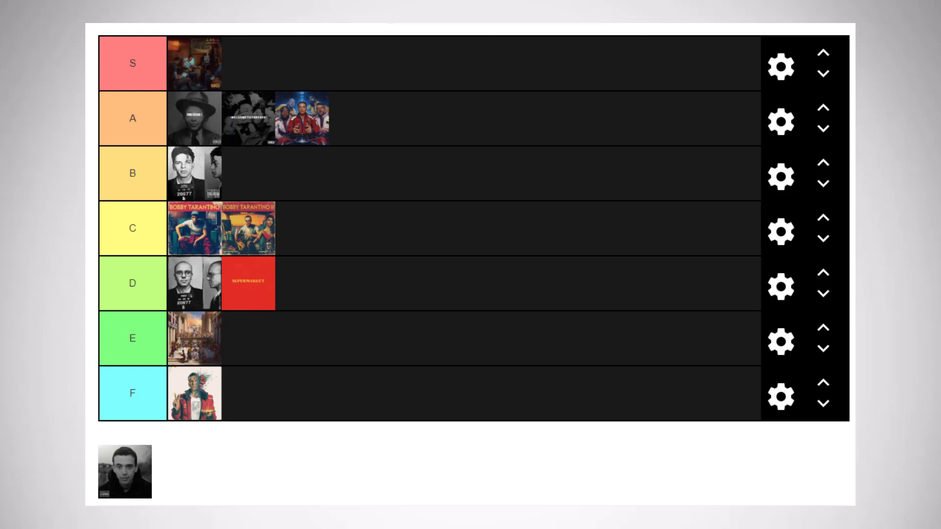
{"action": "mouse_move", "coordinate": [350, 131]}
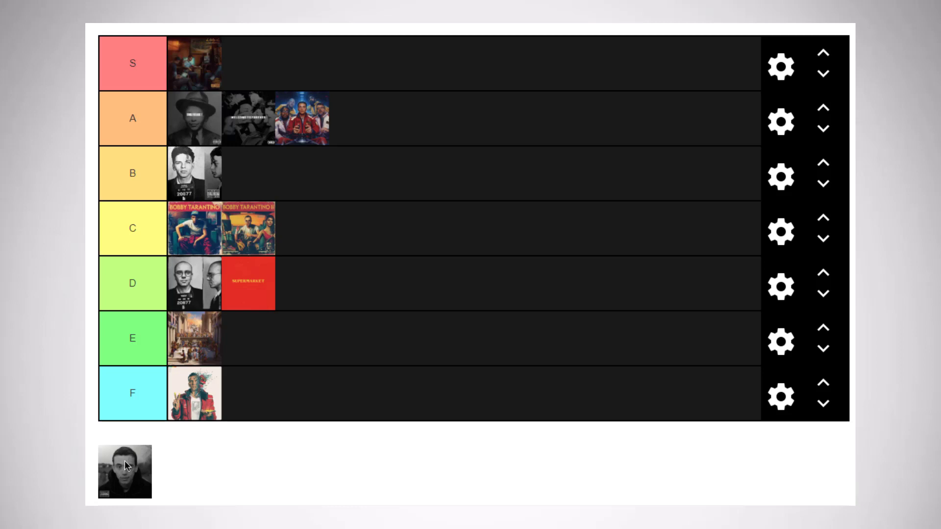
Drop the last portrait cover in B, then move it down into C beside the Bobby Tarantino covers.
{"action": "left_click_drag", "start_coordinate": [125, 471], "coordinate": [248, 174]}
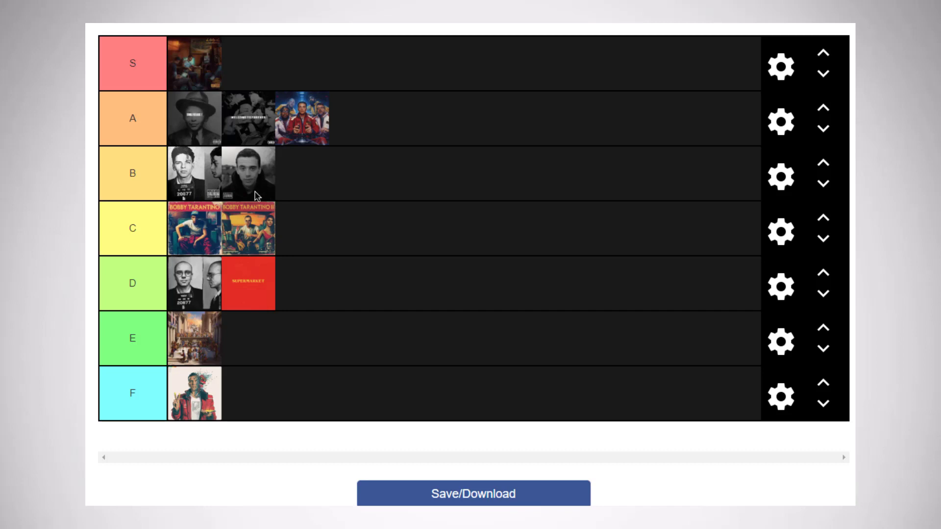
{"action": "mouse_move", "coordinate": [273, 179]}
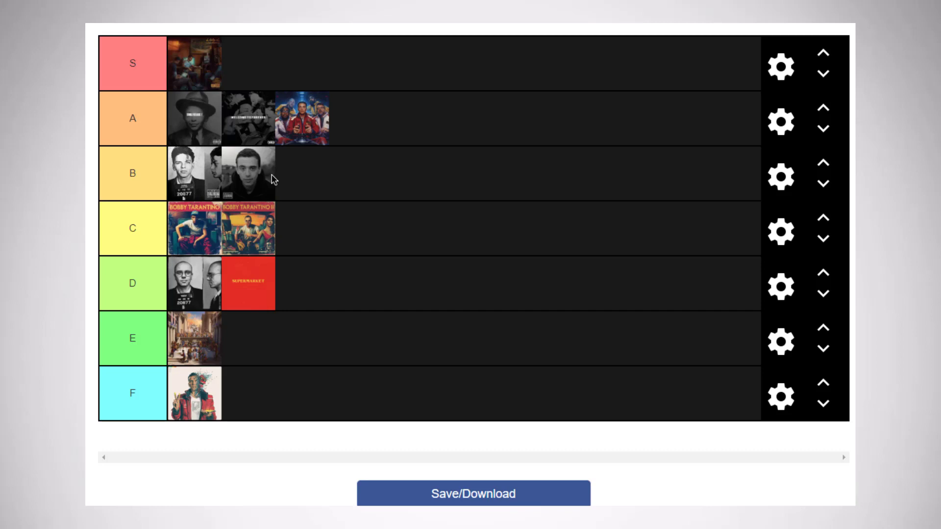
{"action": "left_click_drag", "start_coordinate": [249, 173], "coordinate": [301, 230]}
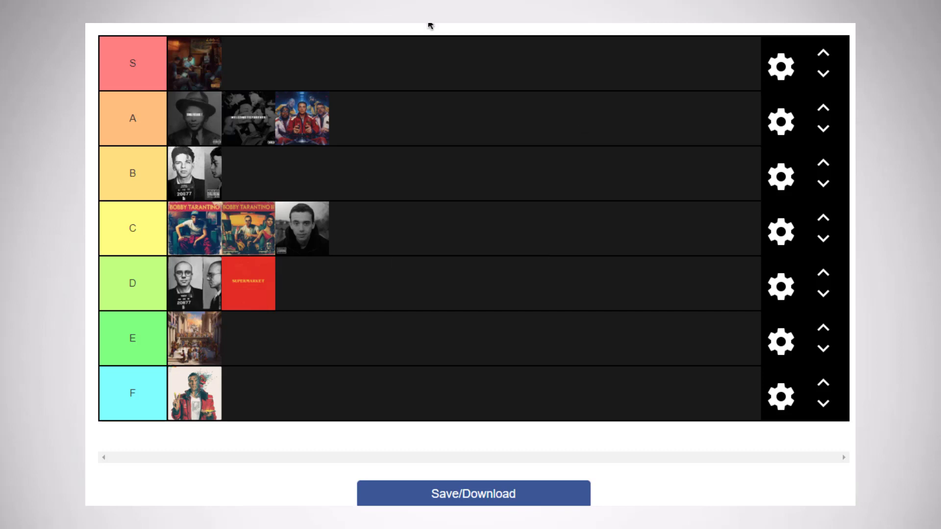
{"action": "mouse_move", "coordinate": [511, 179]}
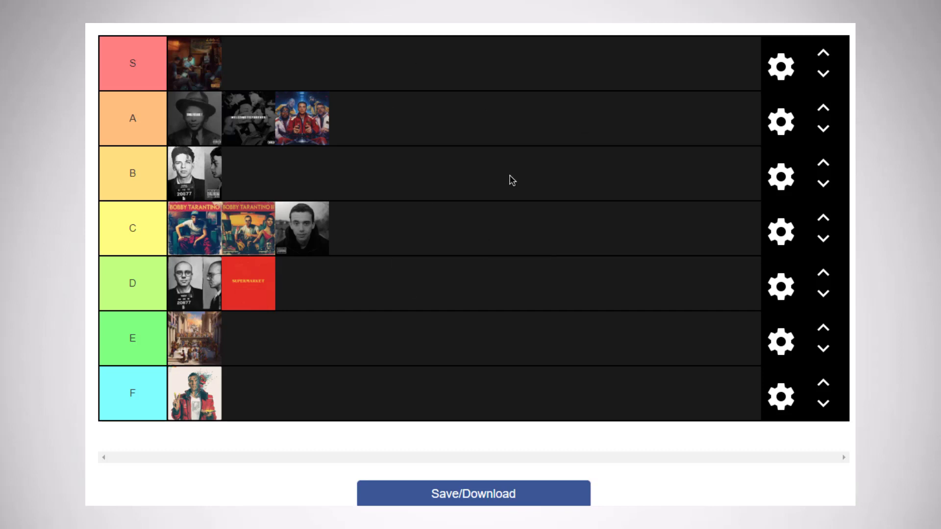
{"action": "mouse_move", "coordinate": [340, 189]}
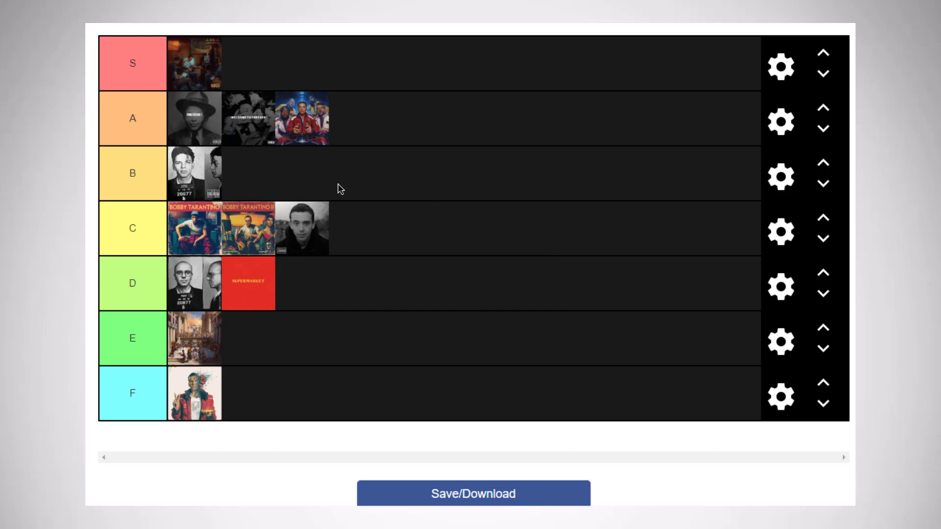
{"action": "mouse_move", "coordinate": [284, 196]}
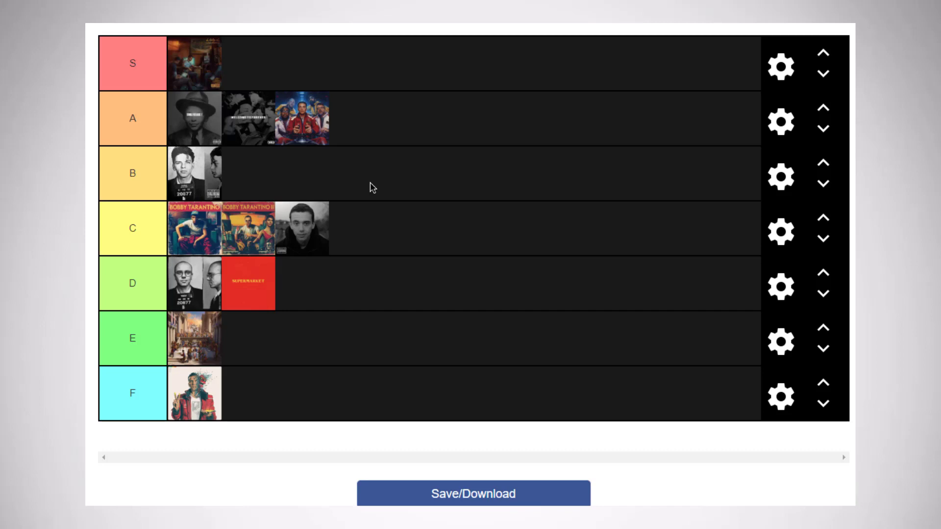
{"action": "mouse_move", "coordinate": [198, 227]}
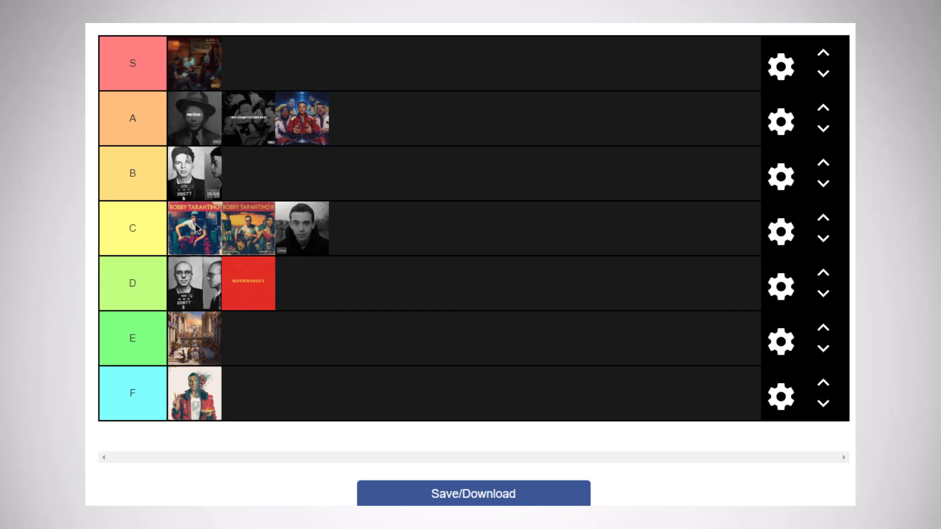
{"action": "mouse_move", "coordinate": [267, 200]}
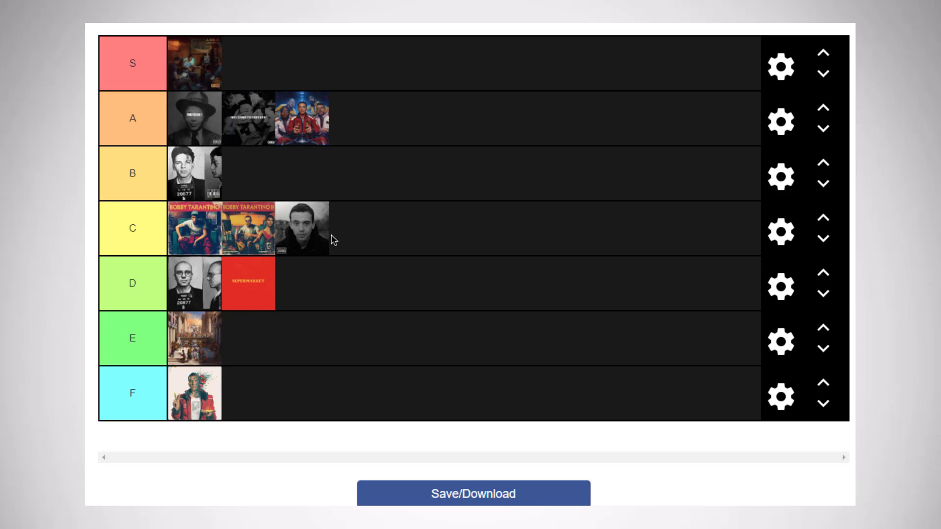
{"action": "mouse_move", "coordinate": [308, 237]}
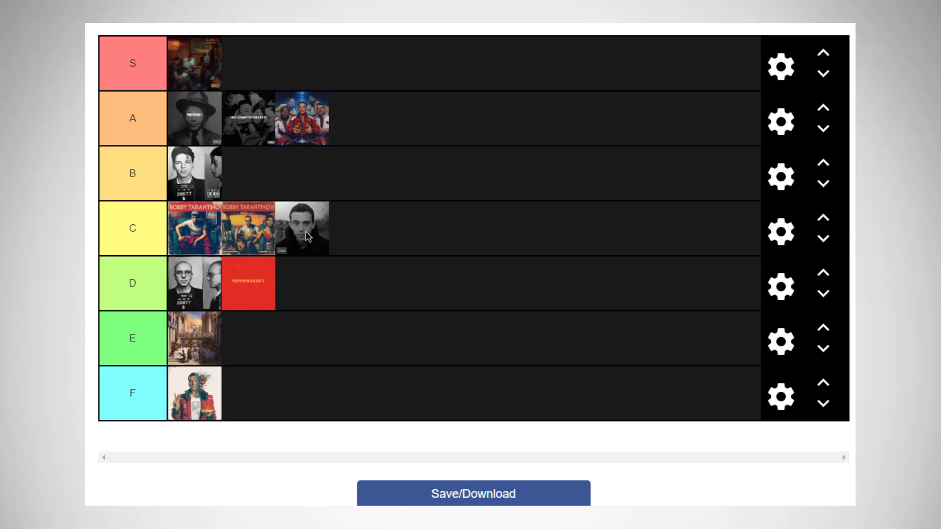
{"action": "left_click_drag", "start_coordinate": [303, 229], "coordinate": [303, 283]}
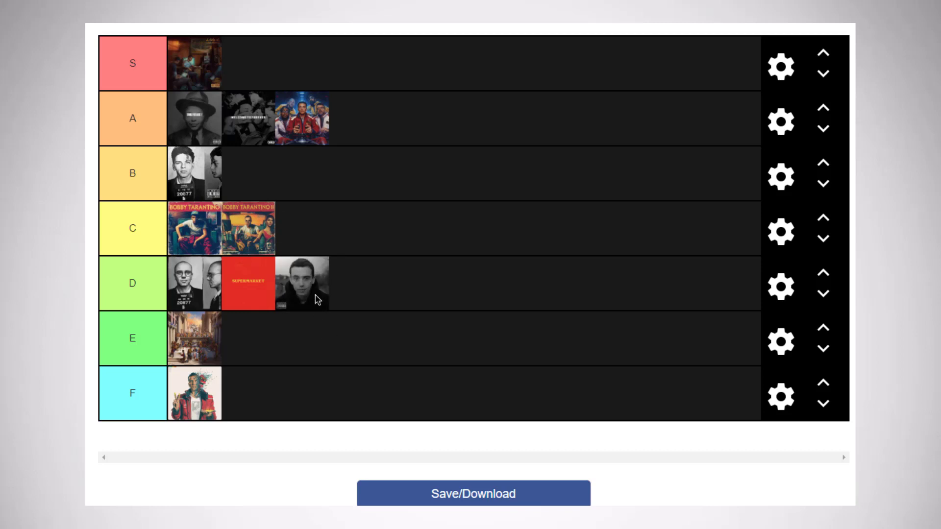
{"action": "mouse_move", "coordinate": [401, 323]}
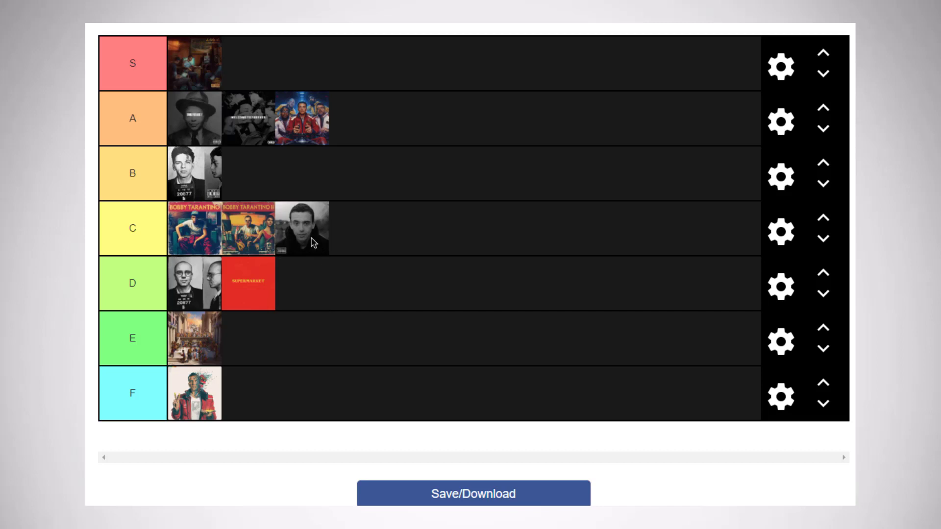
{"action": "left_click_drag", "start_coordinate": [306, 228], "coordinate": [306, 285]}
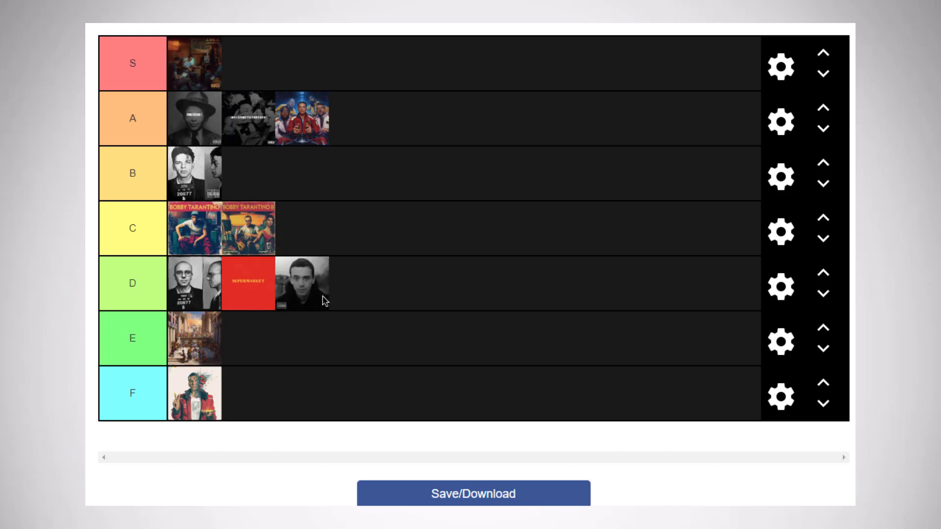
{"action": "left_click_drag", "start_coordinate": [300, 283], "coordinate": [300, 228]}
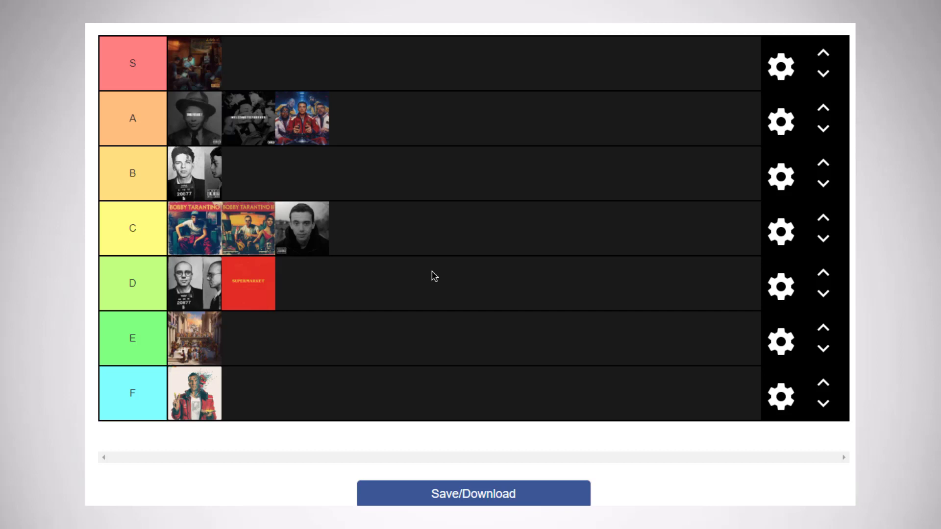
{"action": "mouse_move", "coordinate": [286, 209]}
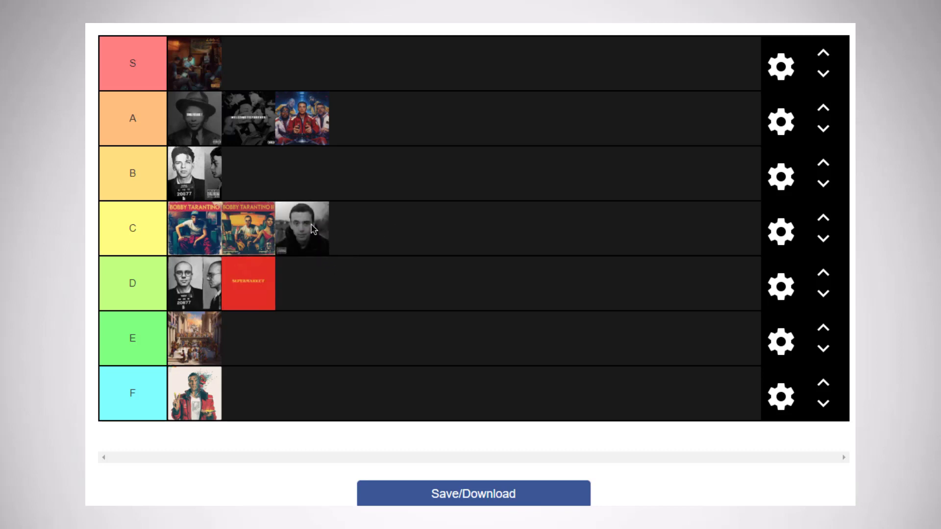
{"action": "mouse_move", "coordinate": [403, 282]}
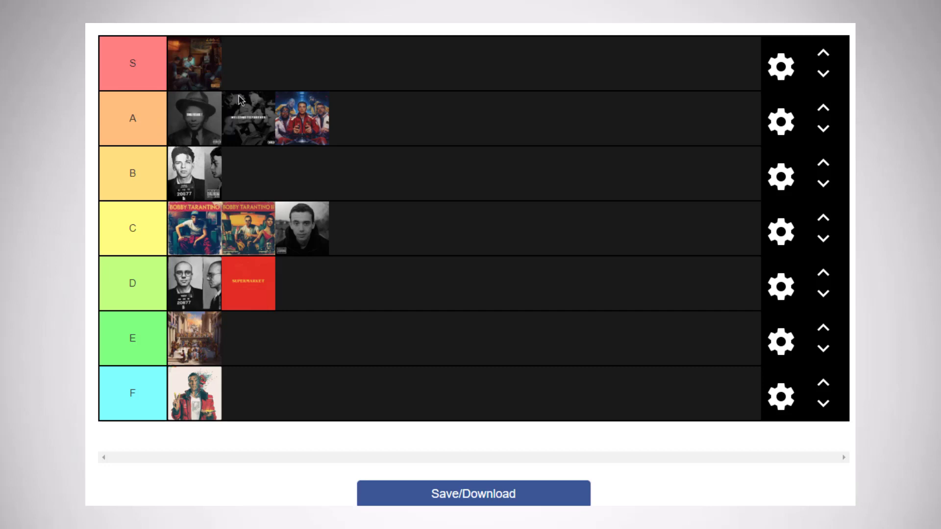
{"action": "mouse_move", "coordinate": [459, 394]}
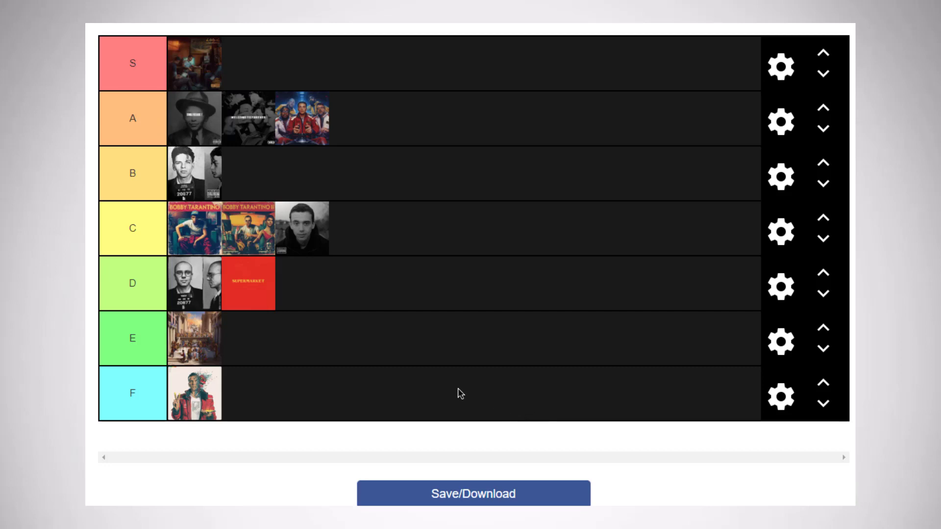
{"action": "left_click_drag", "start_coordinate": [303, 228], "coordinate": [321, 273]}
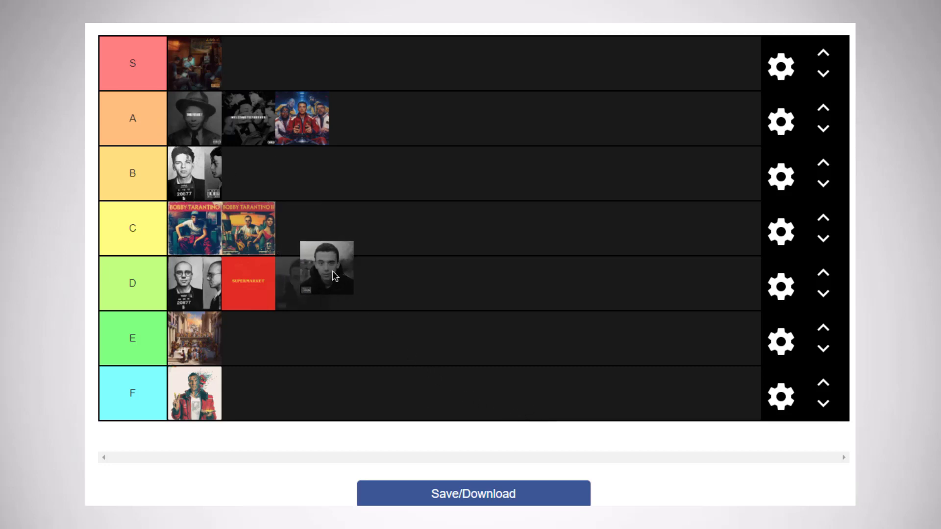
{"action": "left_click_drag", "start_coordinate": [321, 273], "coordinate": [303, 228]}
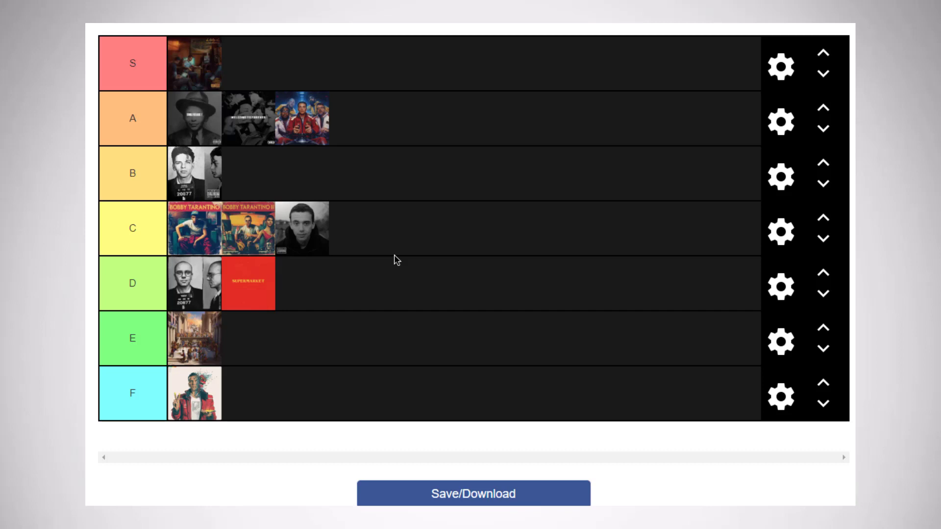
{"action": "mouse_move", "coordinate": [441, 265]}
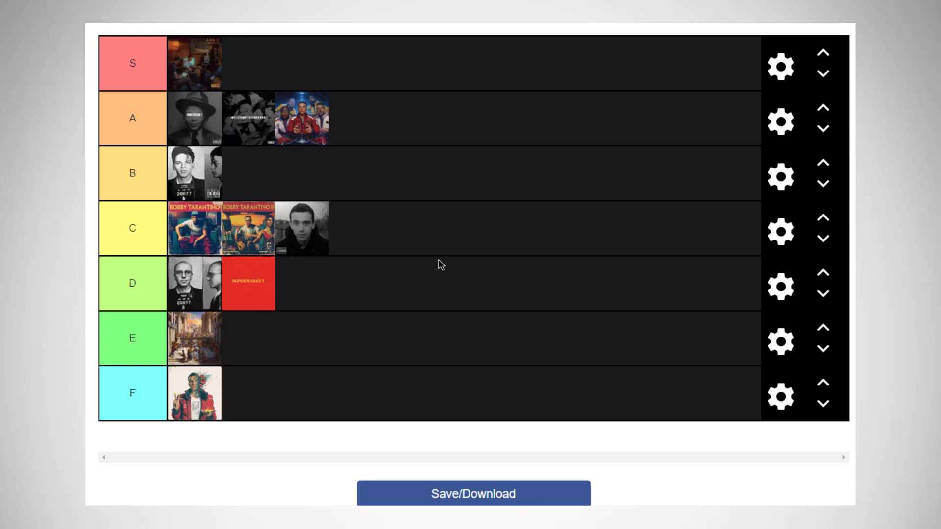
{"action": "mouse_move", "coordinate": [473, 78]}
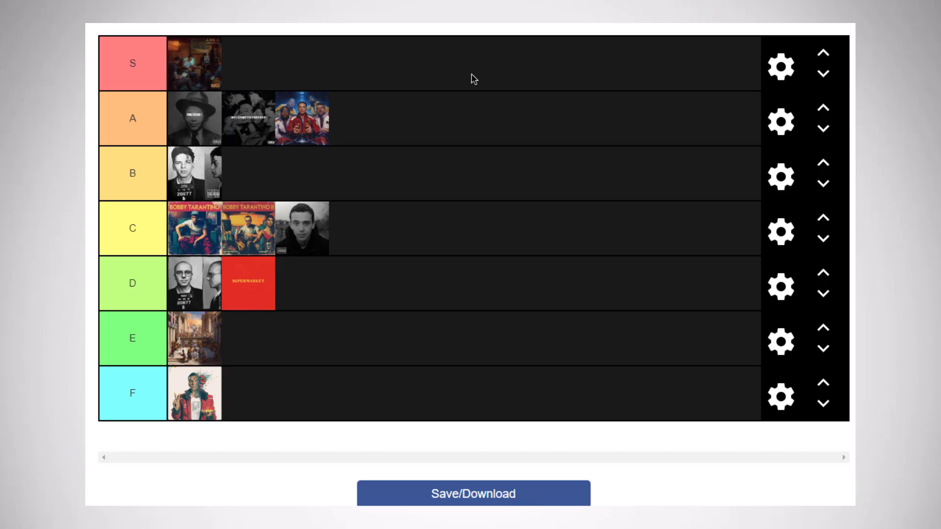
{"action": "mouse_move", "coordinate": [453, 137]}
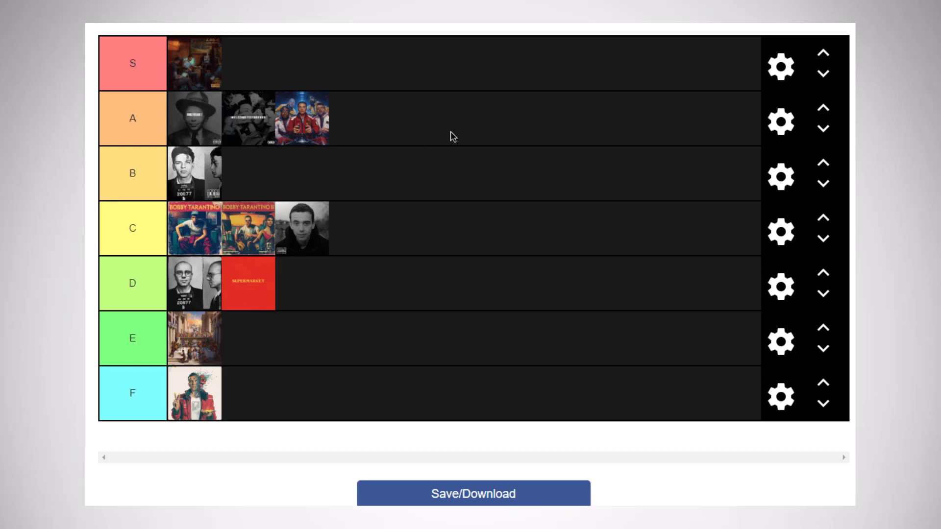